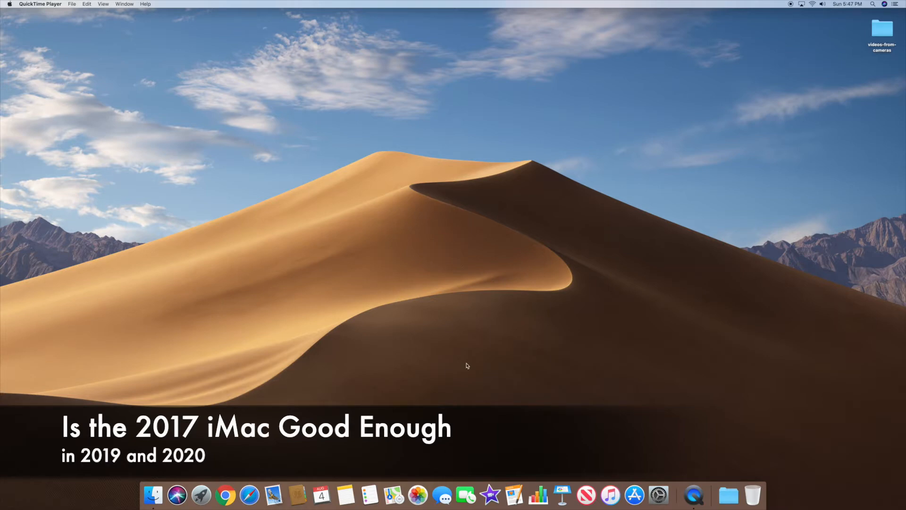
Launch Blackmagic Disk Speed Test from Launchpad
left_click(201, 495)
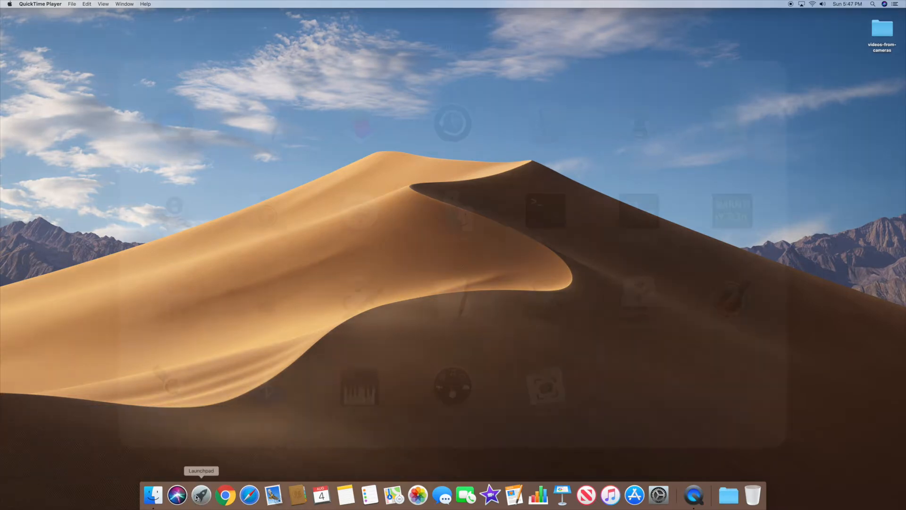
left_click(200, 495)
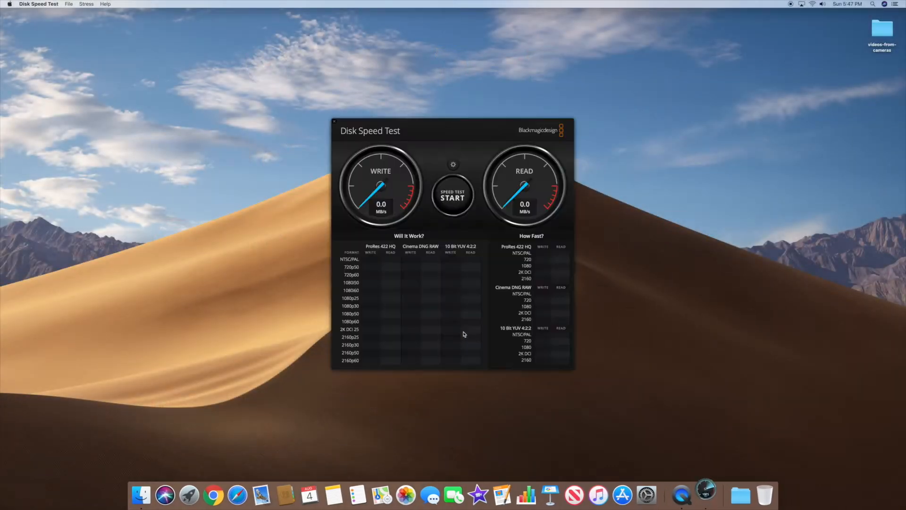
mouse_move(463, 292)
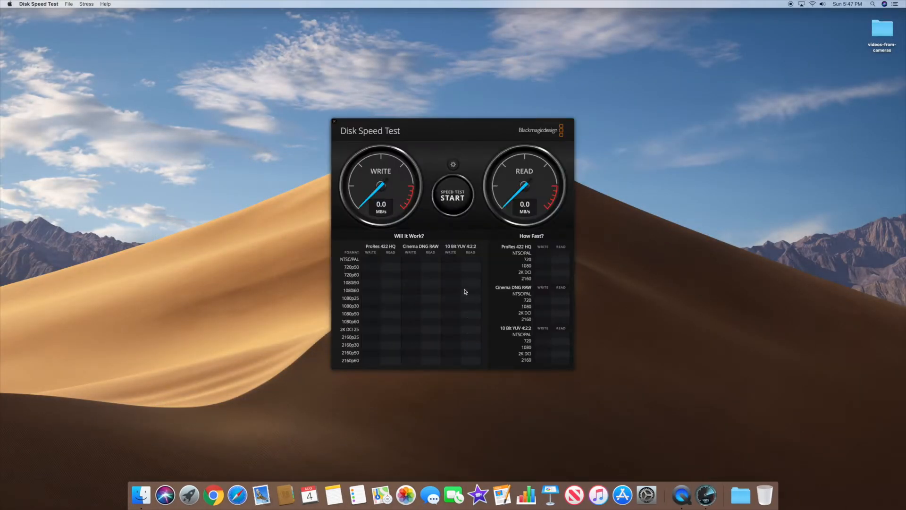
mouse_move(464, 221)
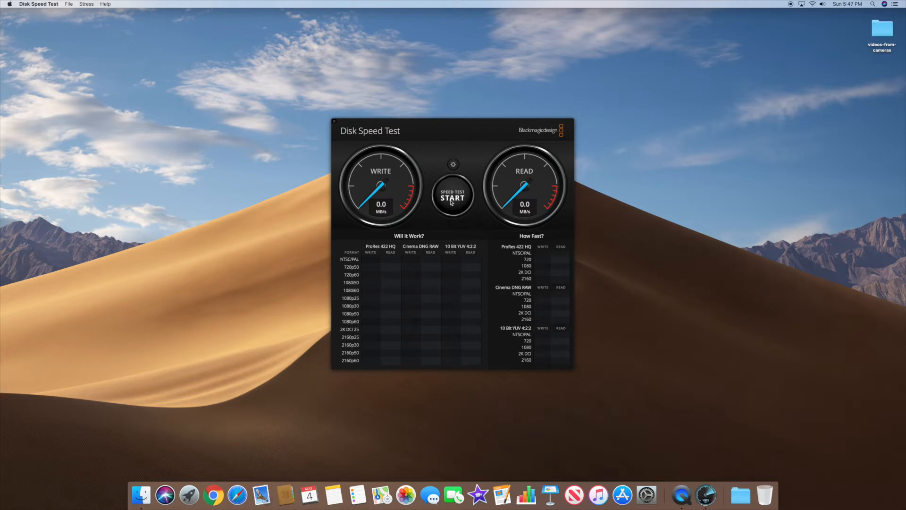
Run the disk speed test to about 741 MB/s write and 1232 MB/s read, then stop it
left_click(452, 198)
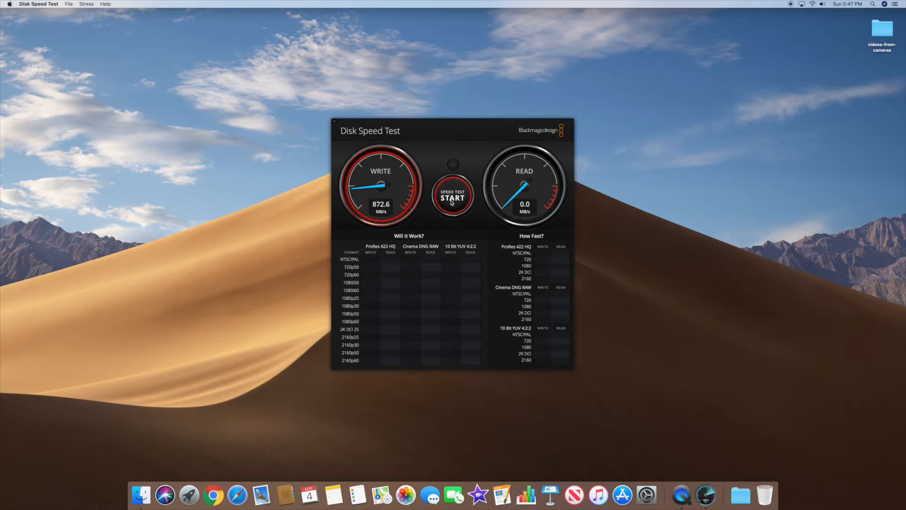
left_click(453, 197)
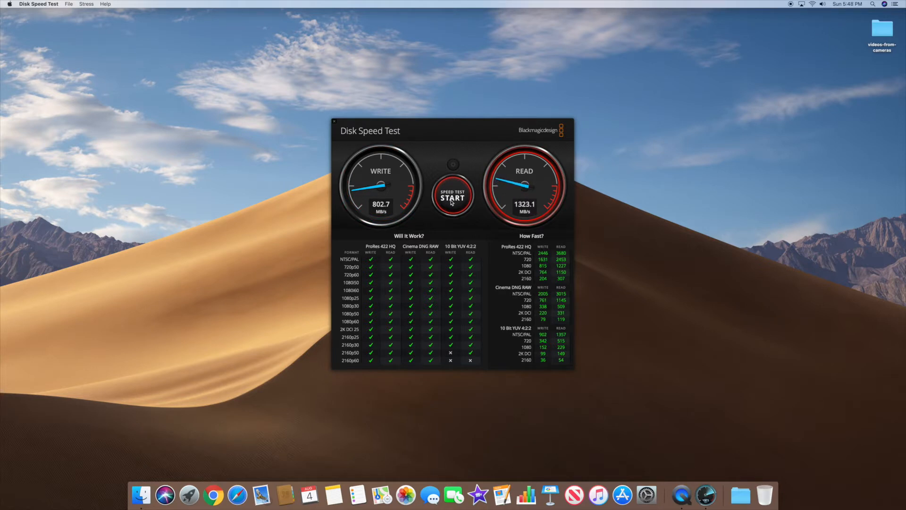
left_click(452, 198)
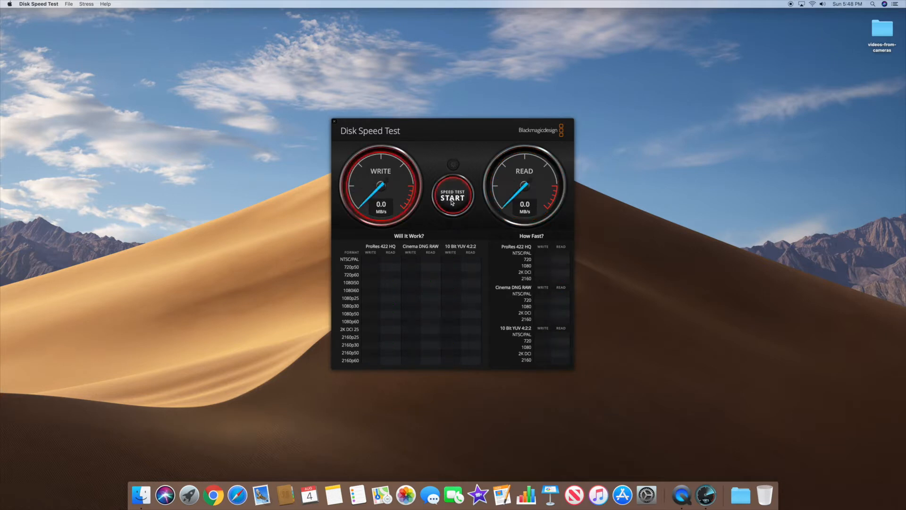
left_click(453, 197)
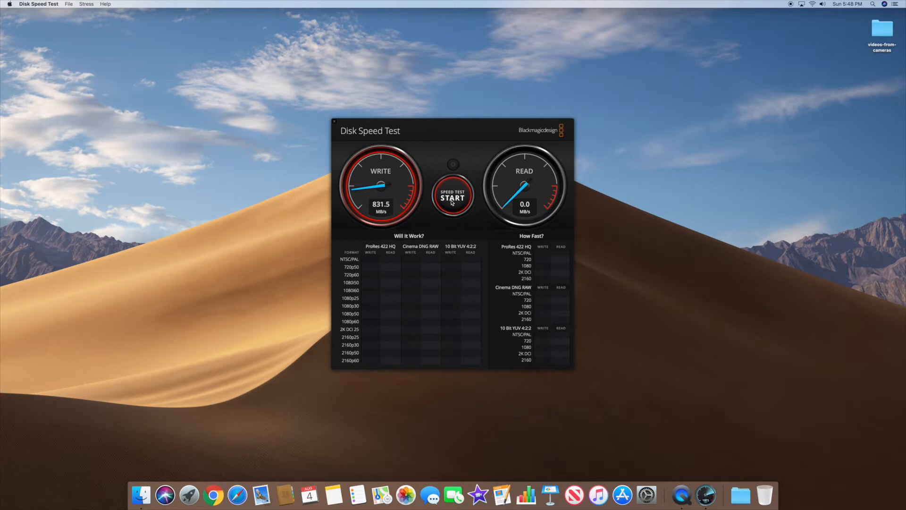
left_click(453, 198)
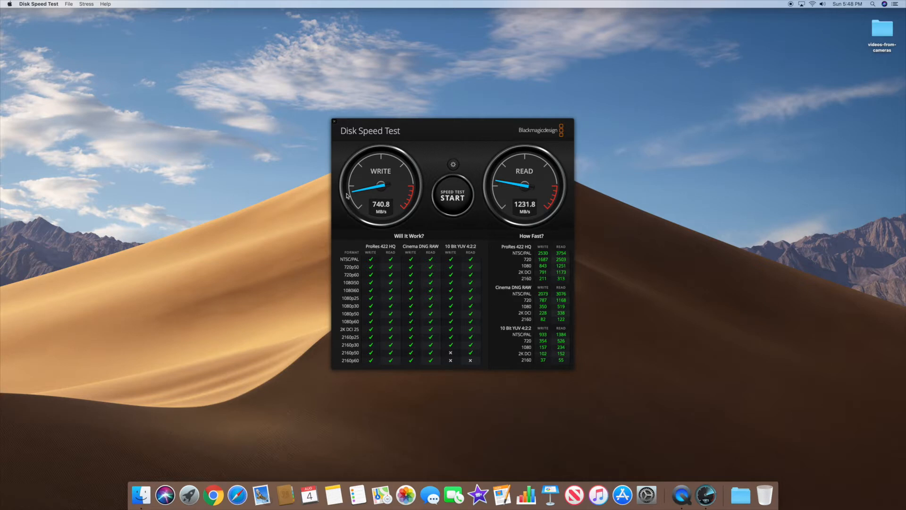
mouse_move(424, 192)
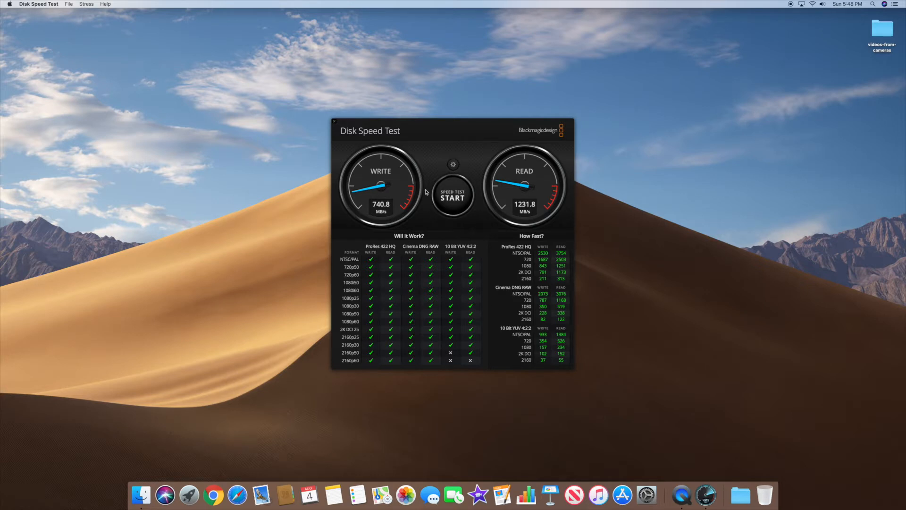
mouse_move(394, 142)
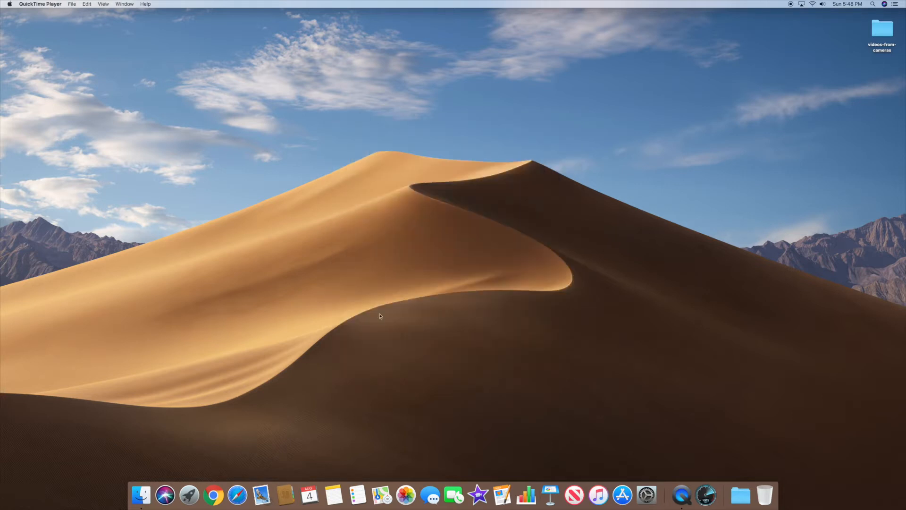
mouse_move(262, 420)
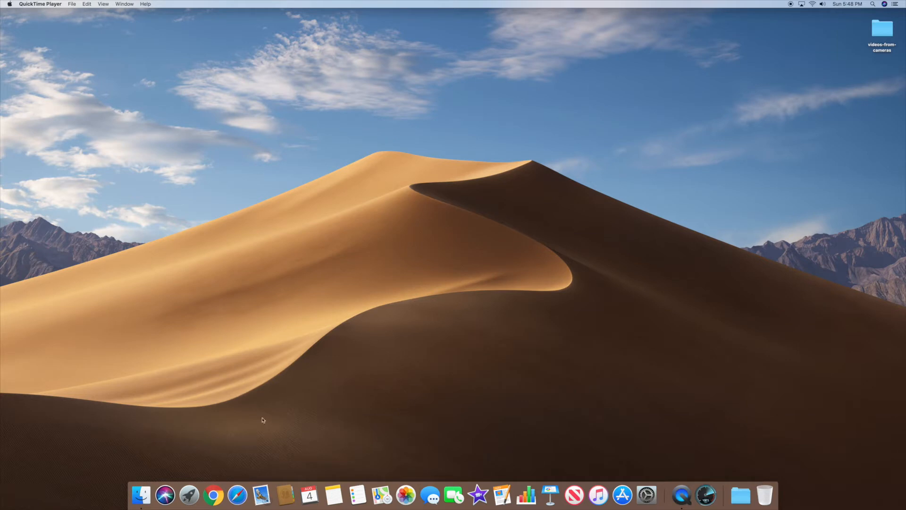
mouse_move(415, 403)
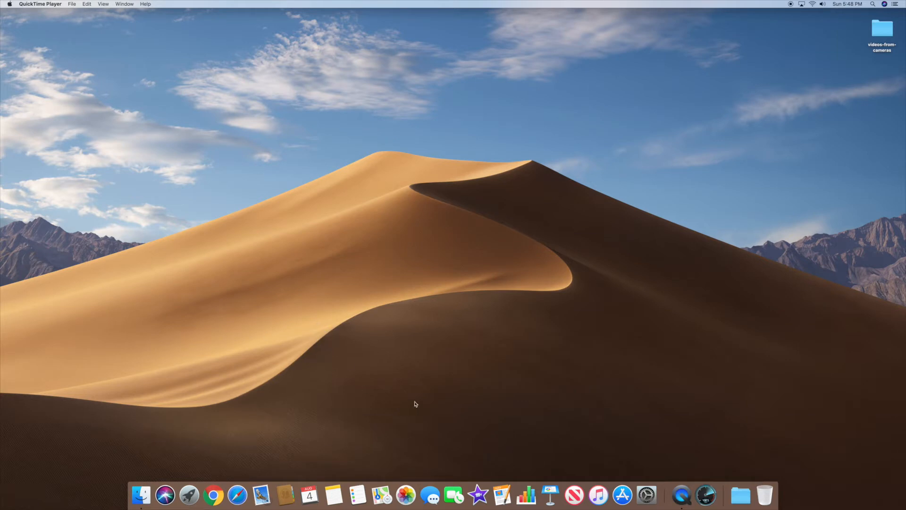
mouse_move(267, 463)
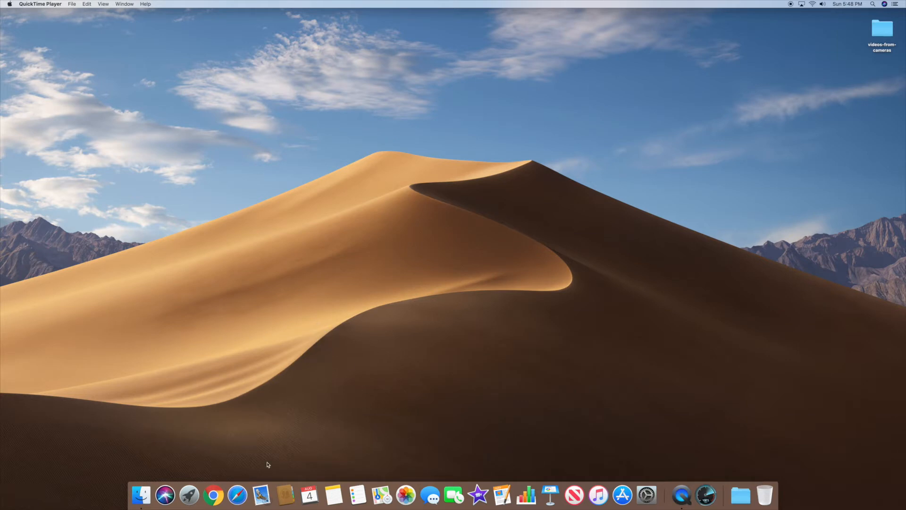
mouse_move(237, 495)
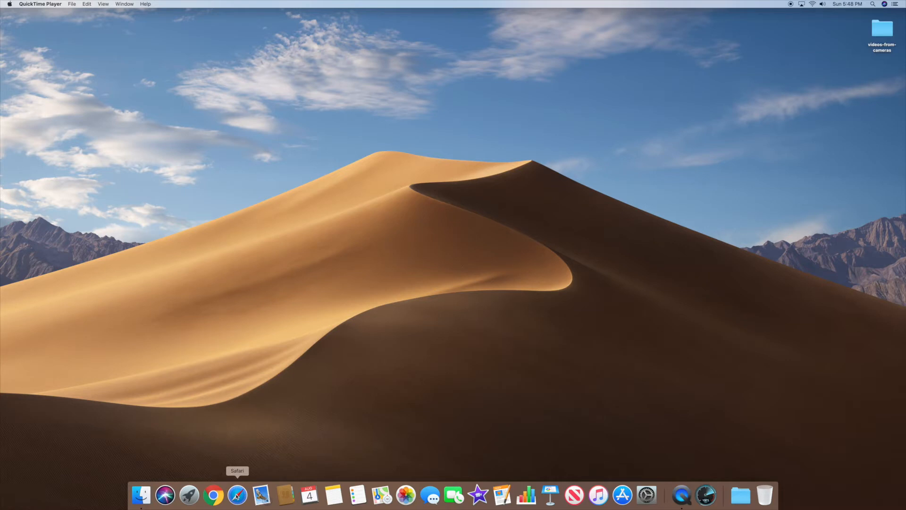
Launch Safari from the Dock to open its Favorites page
left_click(237, 495)
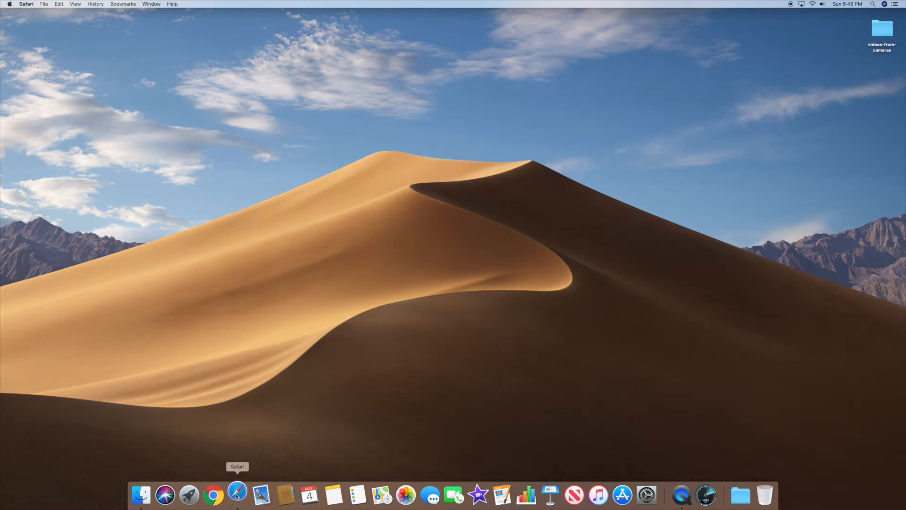
left_click(237, 495)
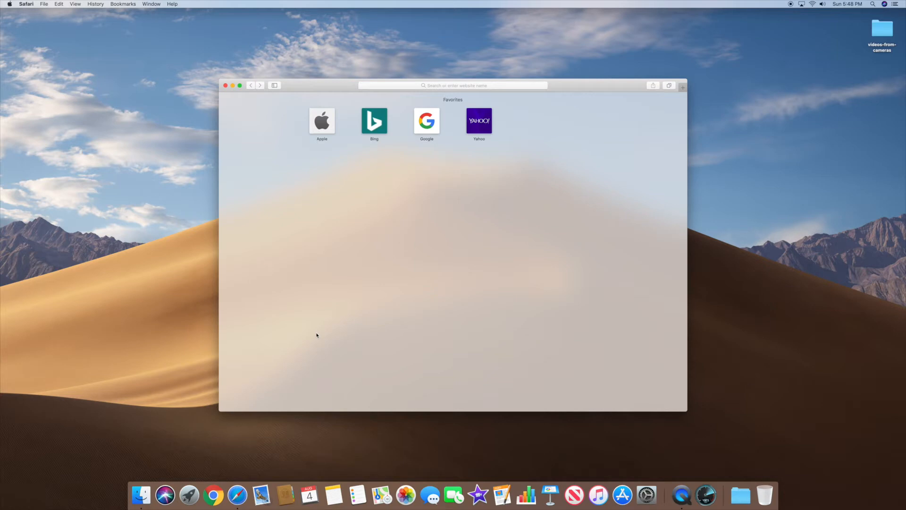
mouse_move(237, 495)
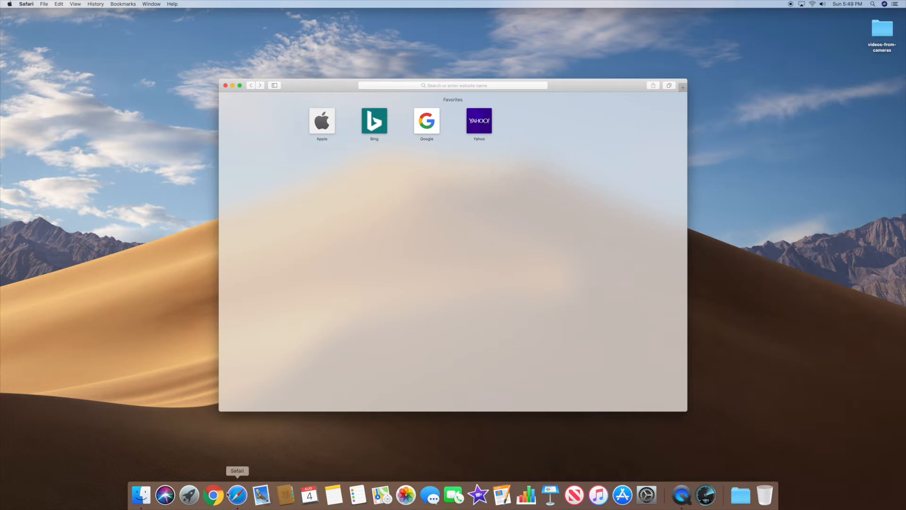
Launch Chrome, browse the cnn.com homepage down to Sports and Opinion, and open the Chrome menu
left_click(214, 495)
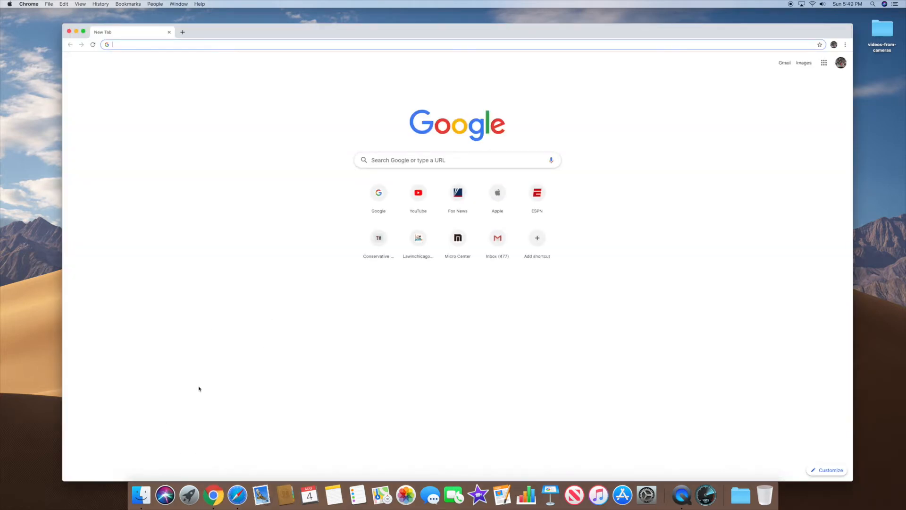
mouse_move(236, 40)
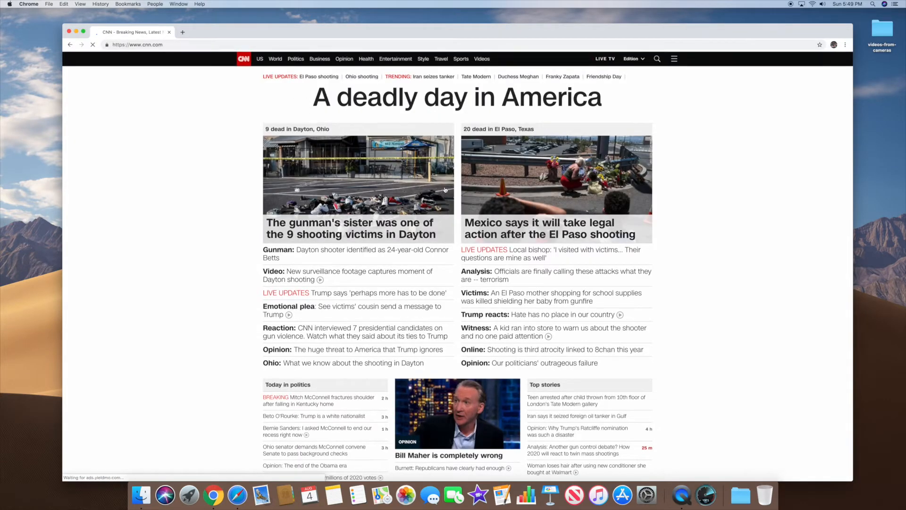
scroll("down", 3)
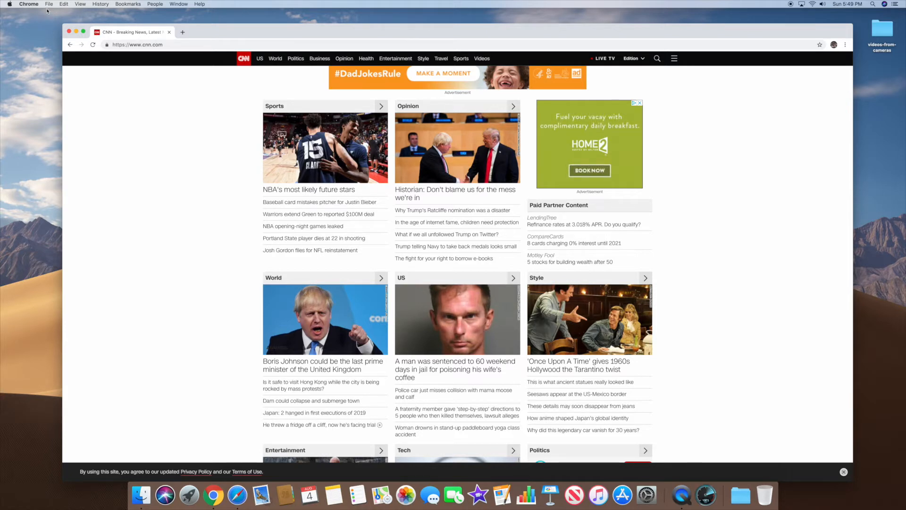
left_click(29, 4)
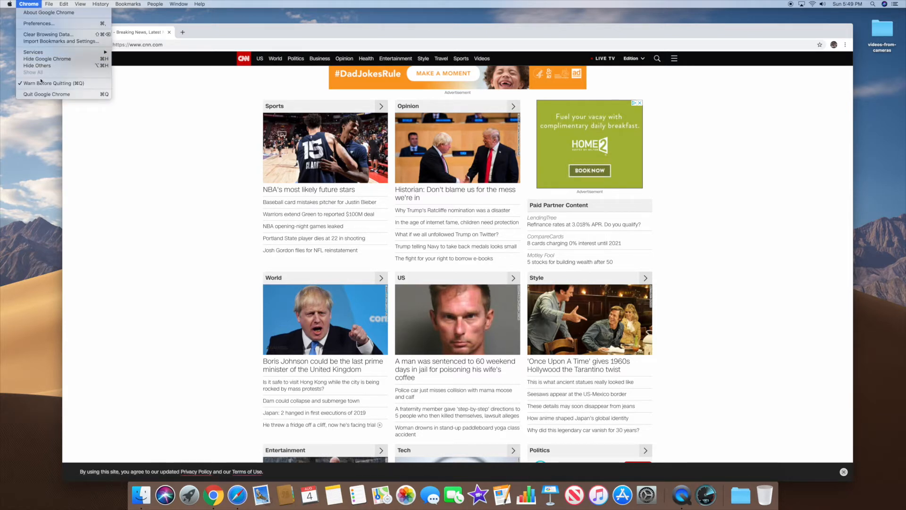
Quit Google Chrome, then quit Safari from its menu
left_click(213, 495)
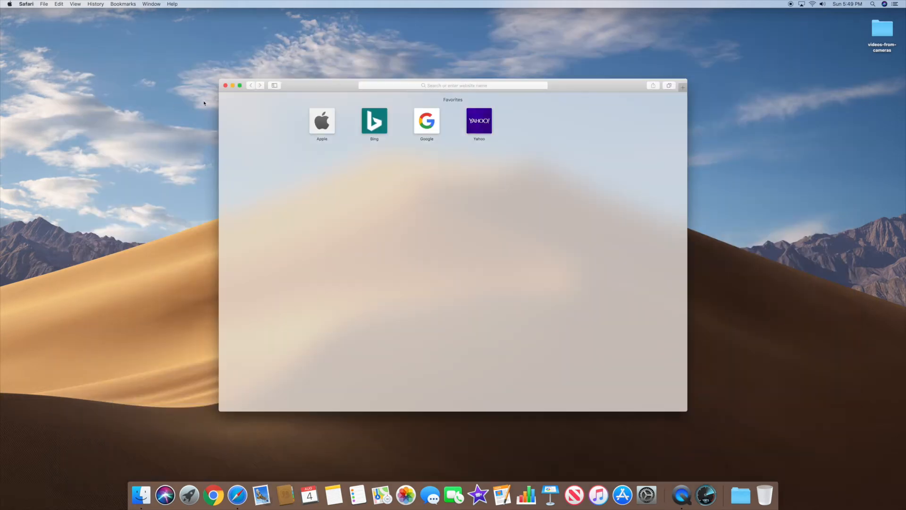
left_click(26, 4)
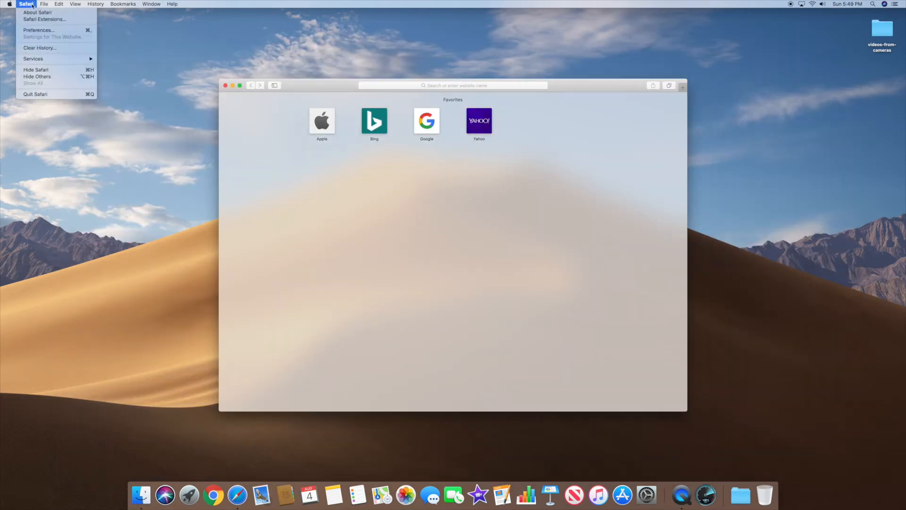
mouse_move(39, 94)
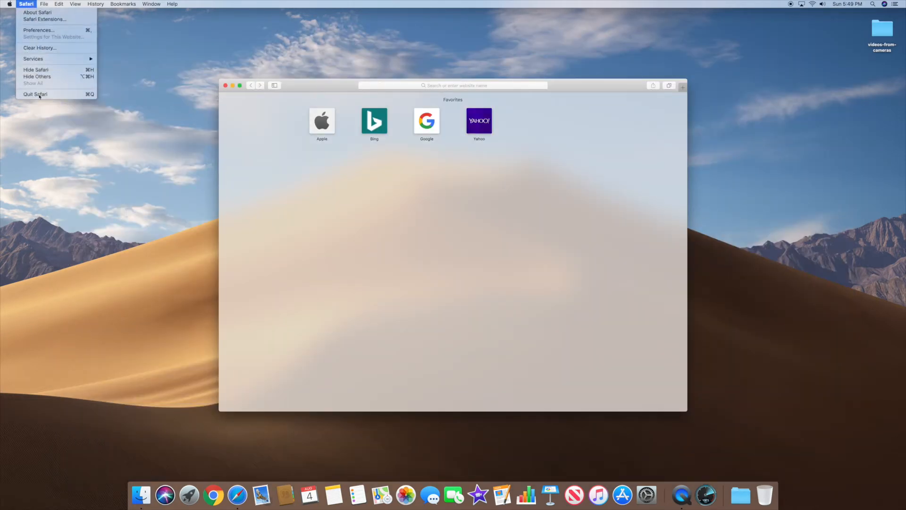
left_click(34, 93)
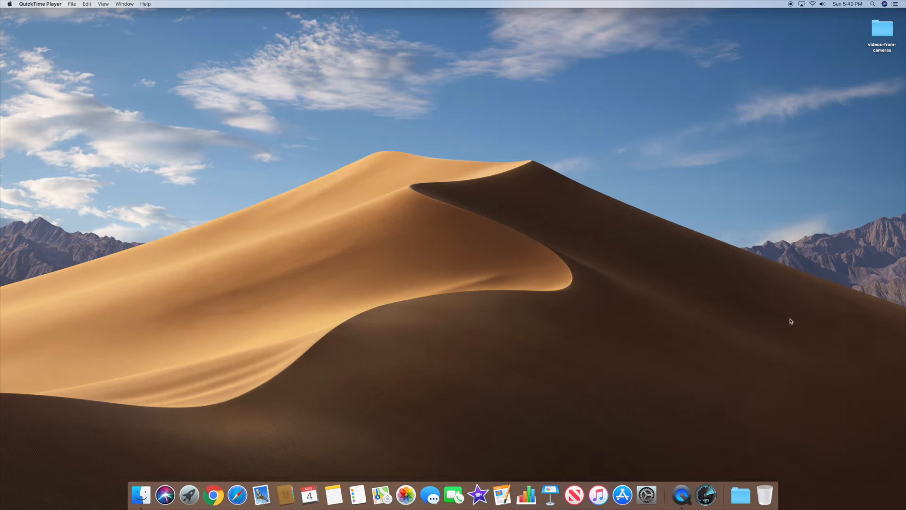
mouse_move(478, 495)
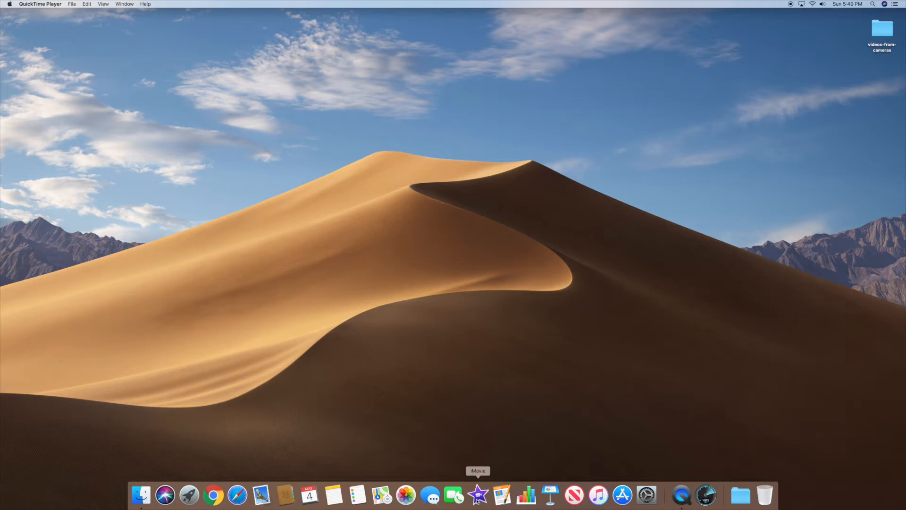
Launch iMovie and open the imac-2017-27-inch project for editing
left_click(478, 495)
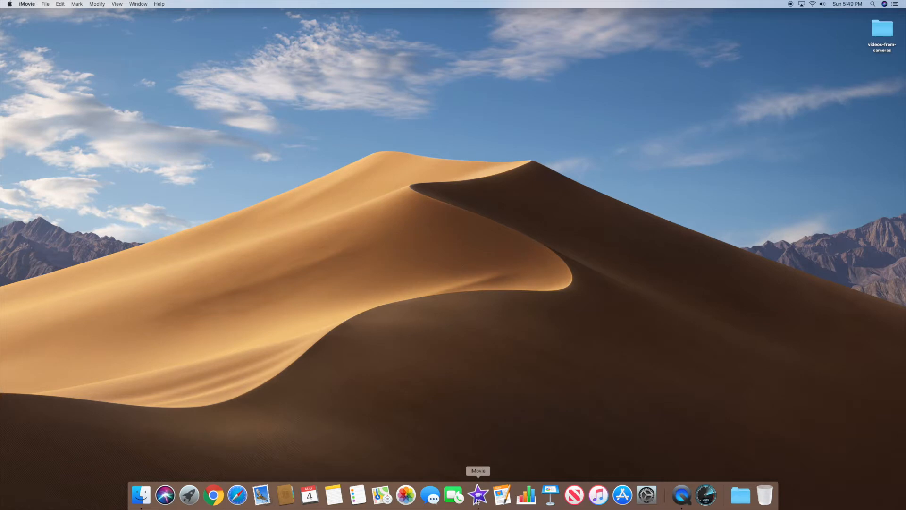
left_click(478, 494)
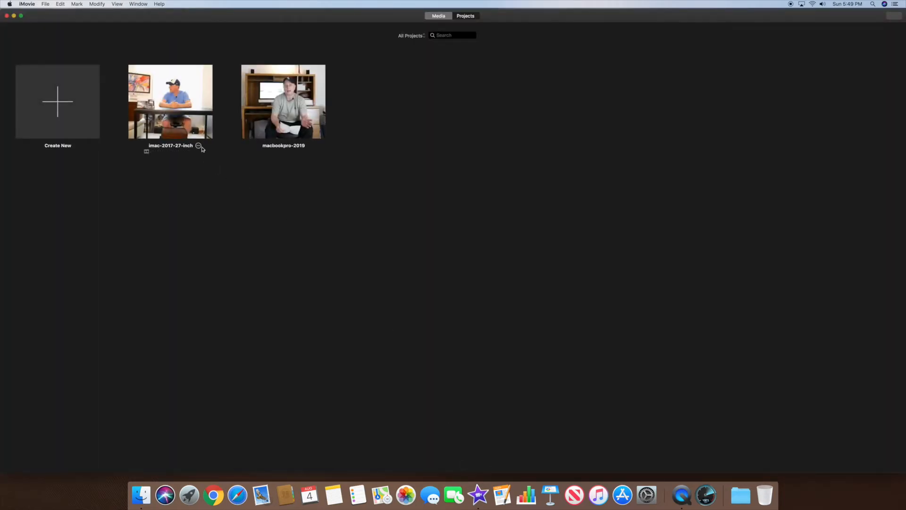
left_click(170, 102)
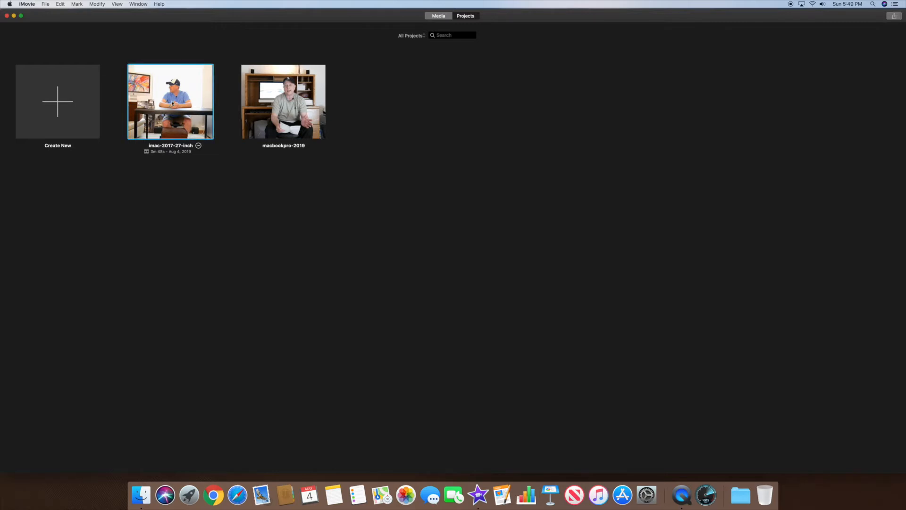
double_click(170, 101)
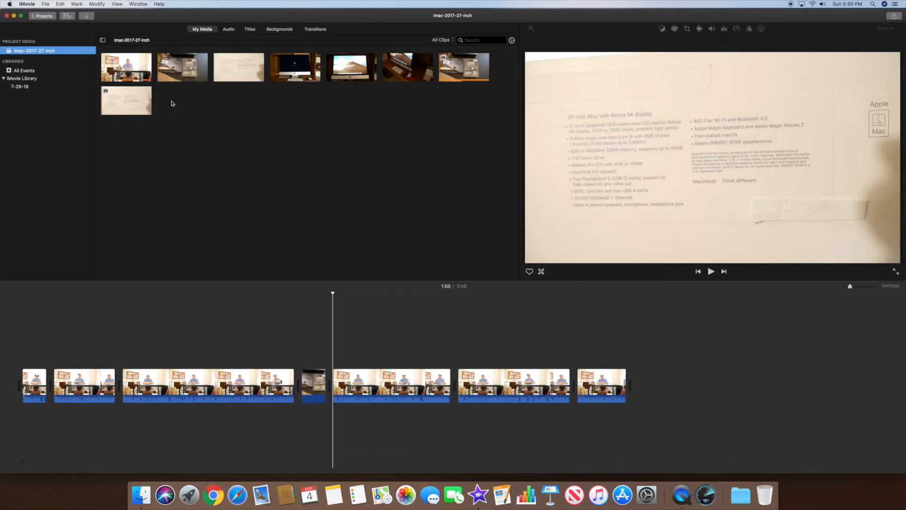
mouse_move(214, 299)
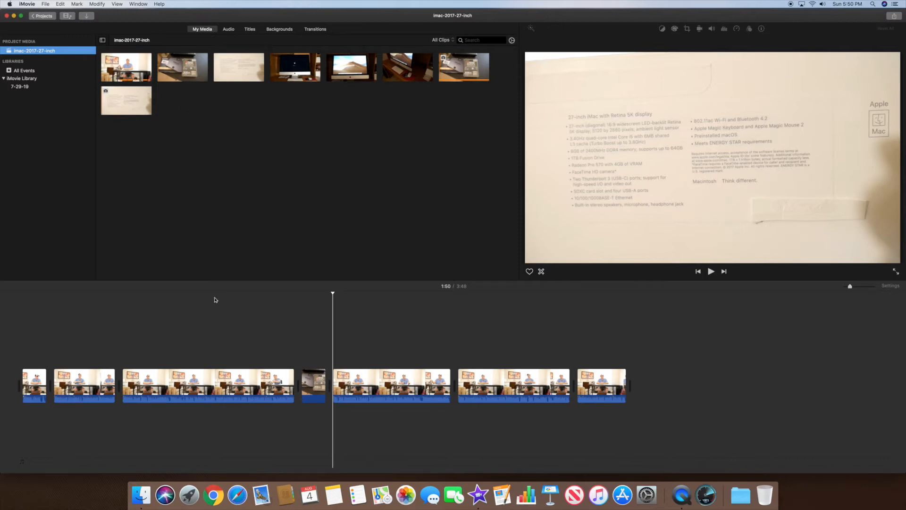
Preview several timeline clips, then quit iMovie
left_click(190, 386)
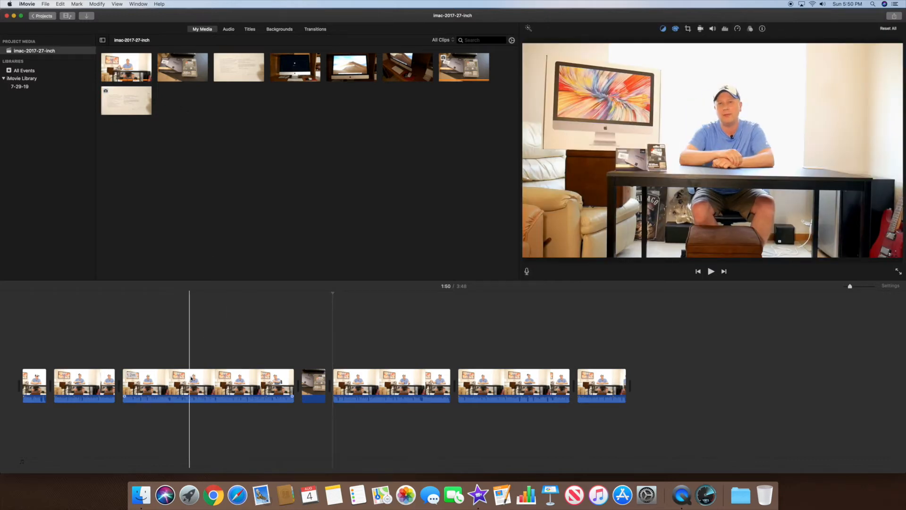
left_click(281, 384)
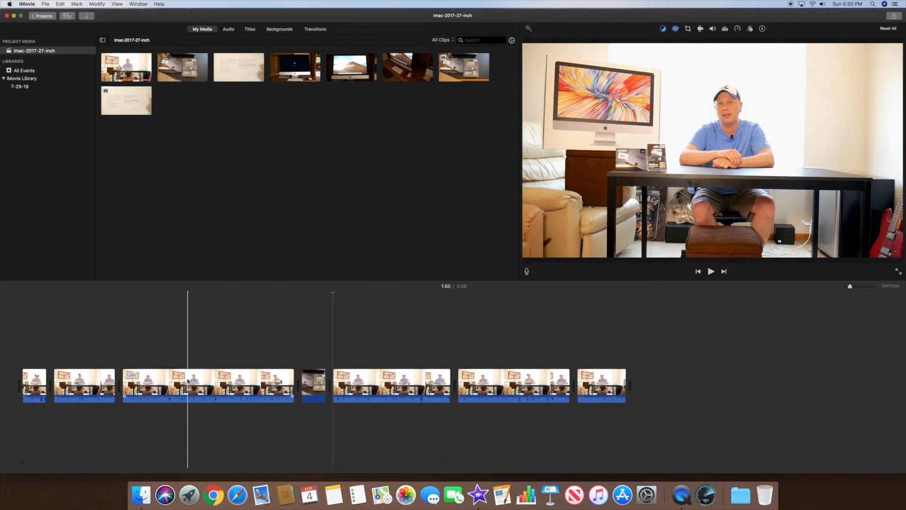
left_click(312, 384)
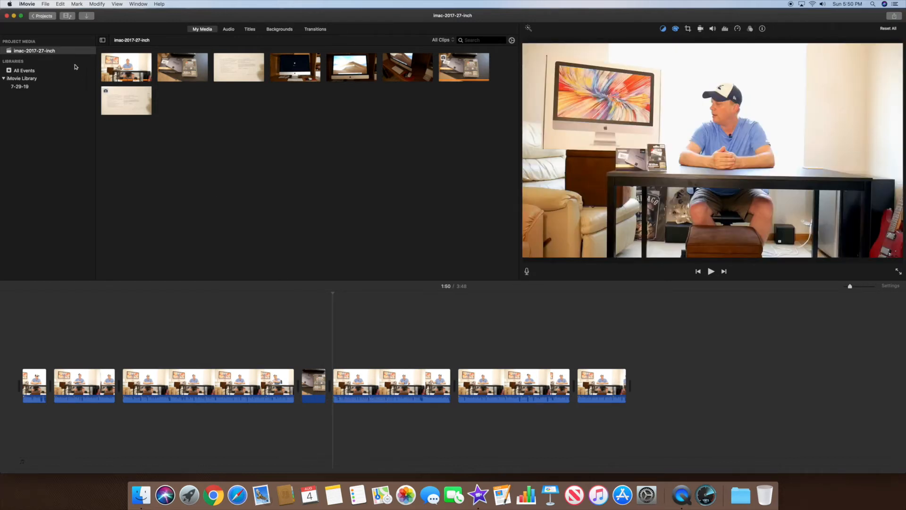
mouse_move(32, 6)
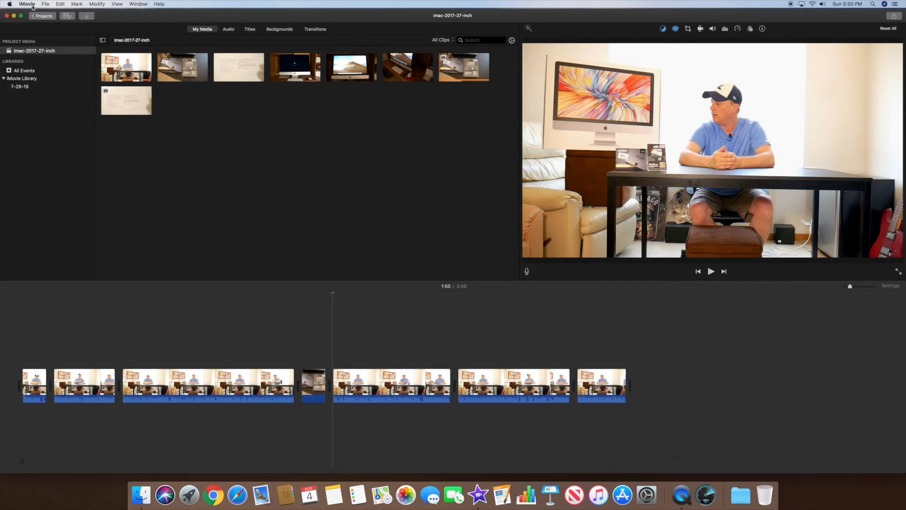
left_click(27, 4)
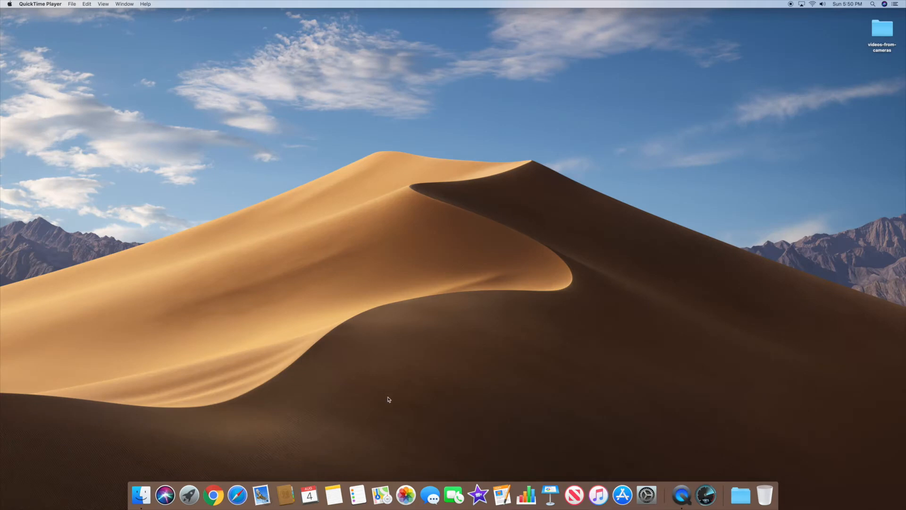
mouse_move(478, 455)
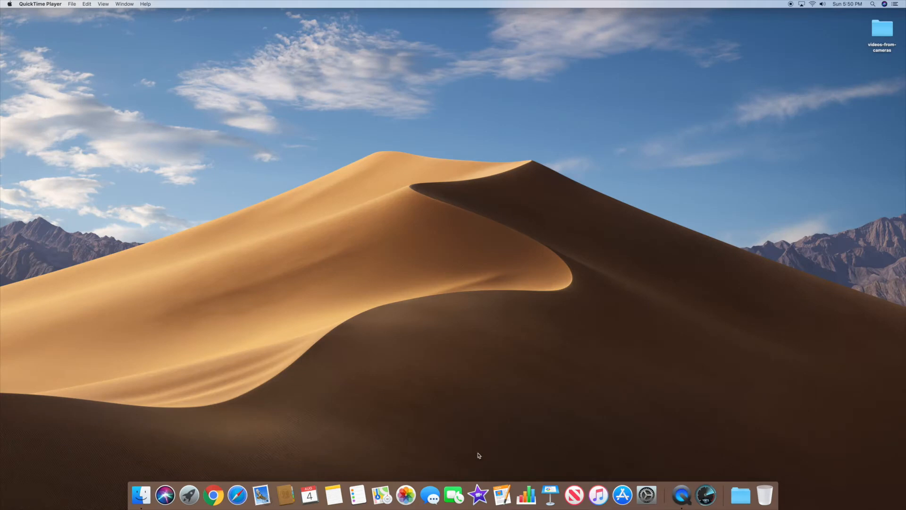
mouse_move(188, 494)
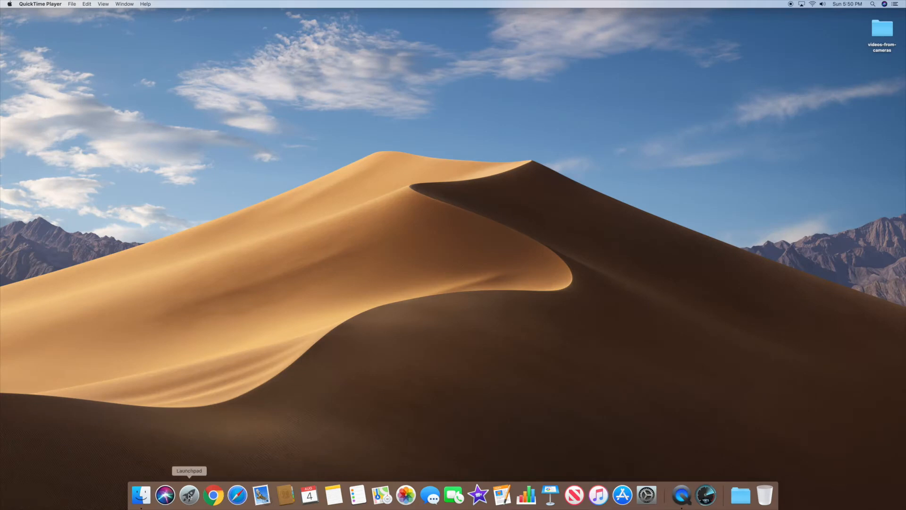
left_click(188, 495)
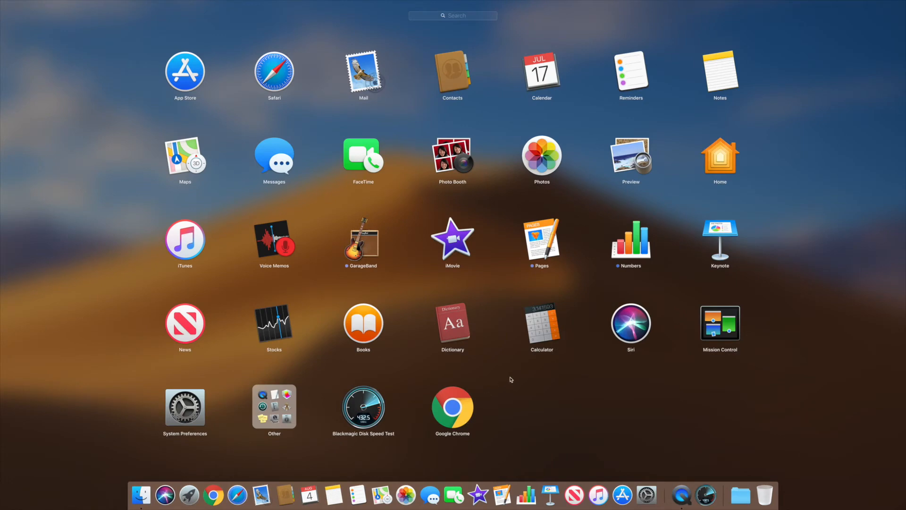
mouse_move(719, 253)
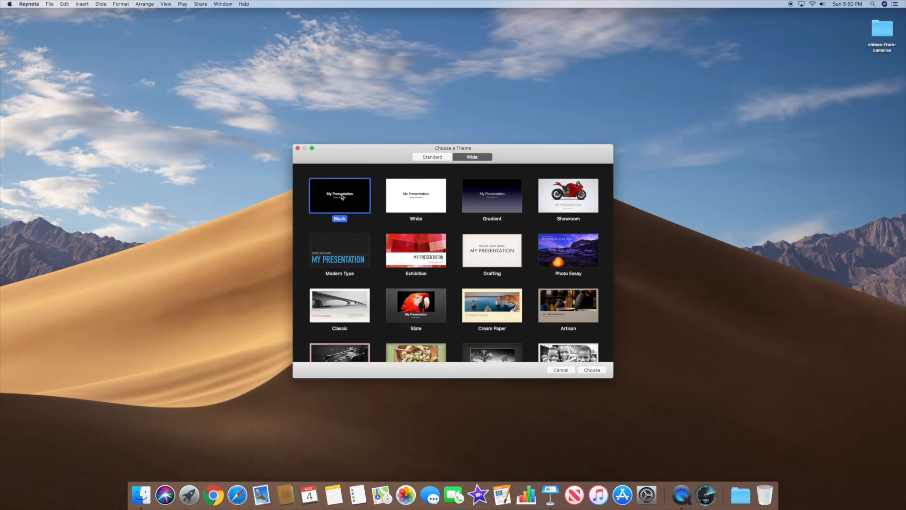
left_click(590, 370)
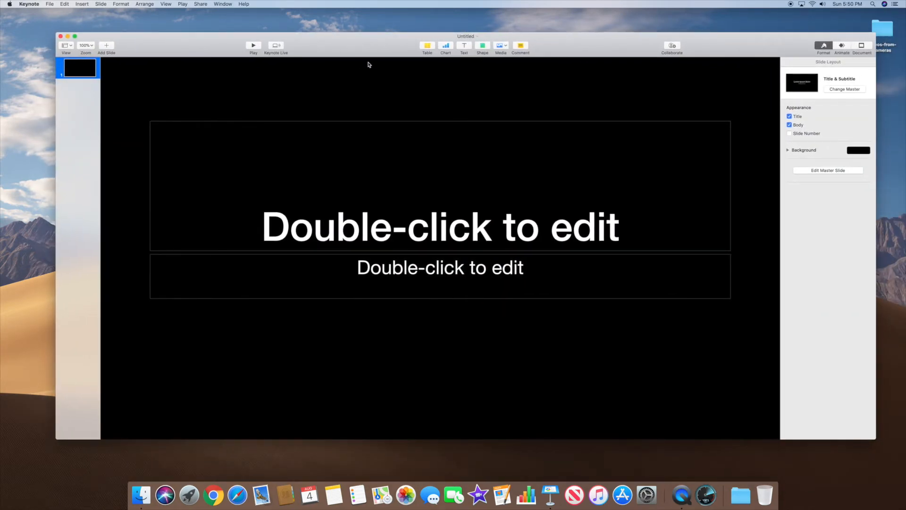
left_click(29, 4)
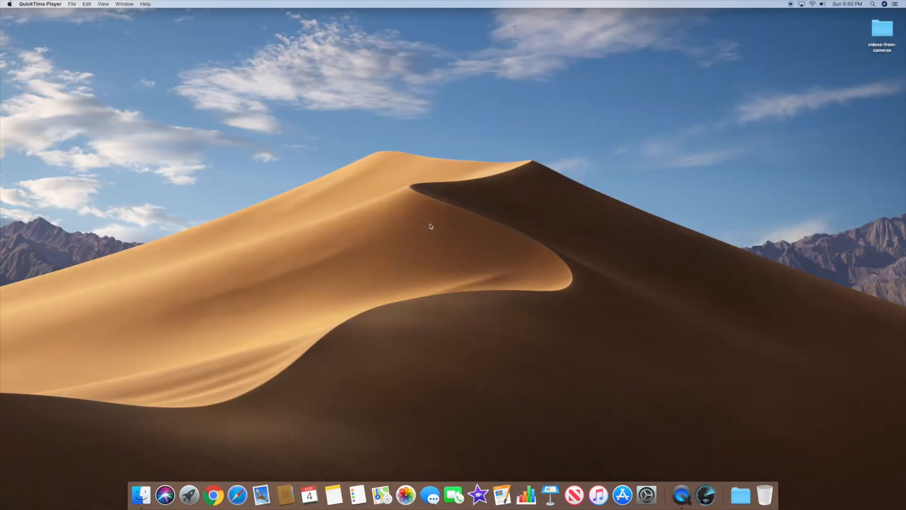
mouse_move(429, 391)
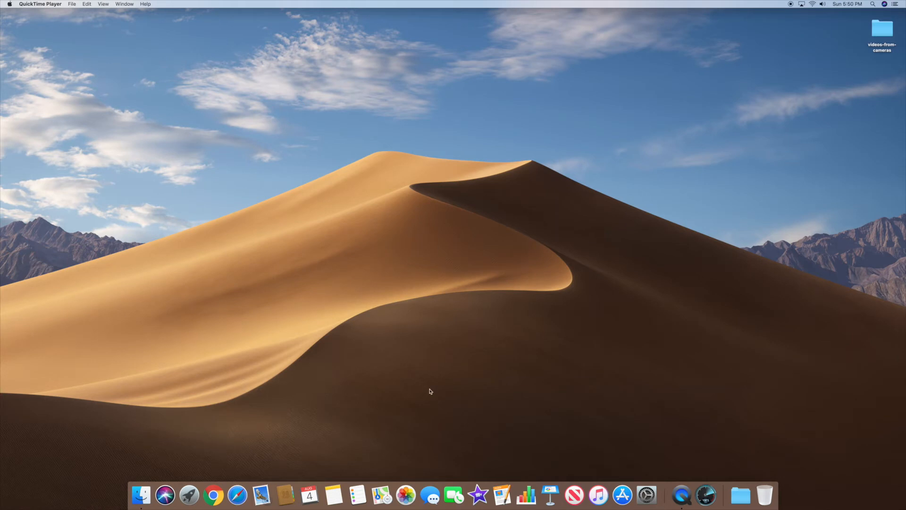
mouse_move(381, 495)
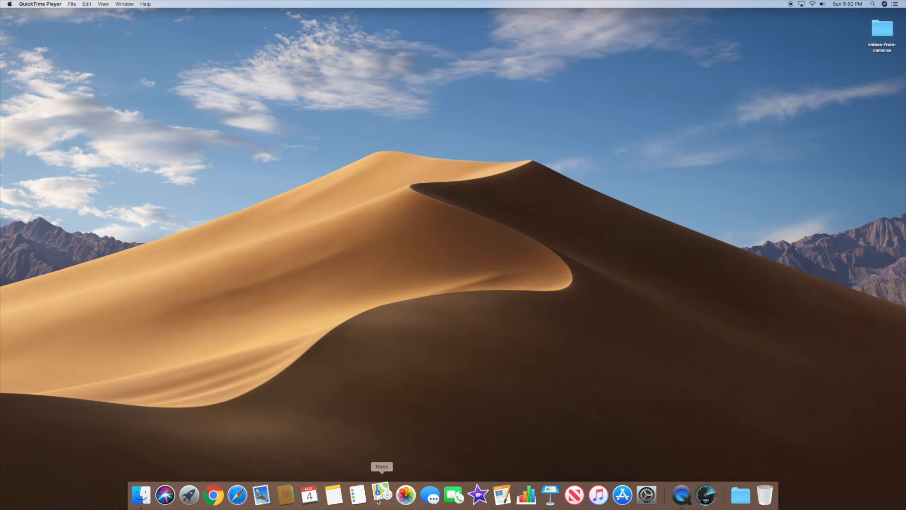
Launch Maps to show the 3D satellite city view
left_click(382, 495)
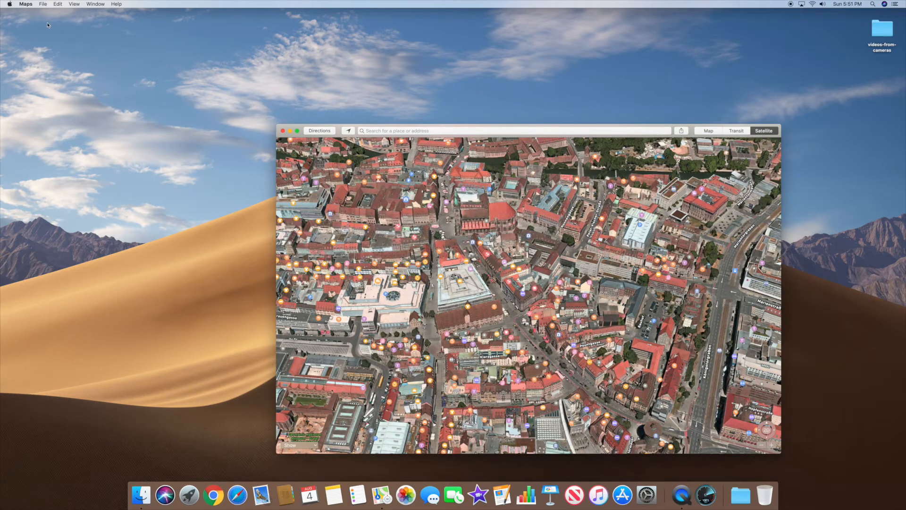
mouse_move(213, 494)
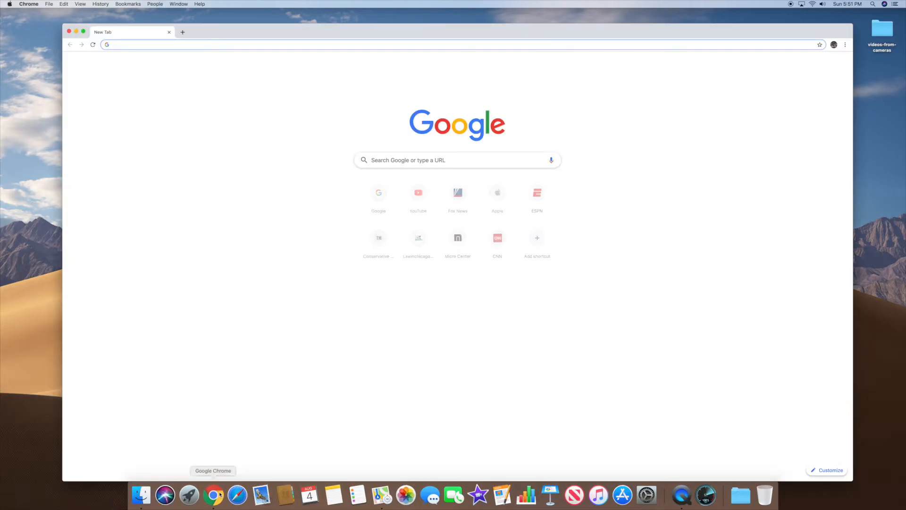
Launch Safari from the Dock over Chrome's new tab page
left_click(237, 495)
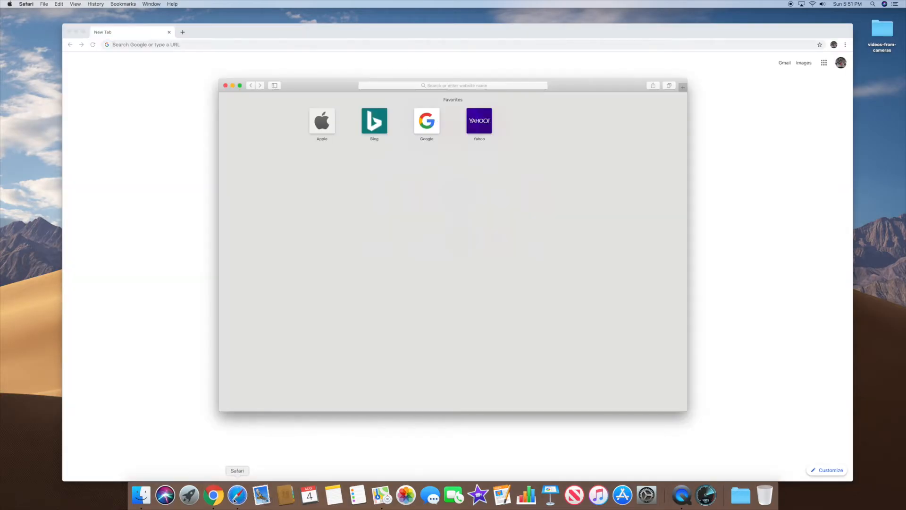
mouse_move(454, 494)
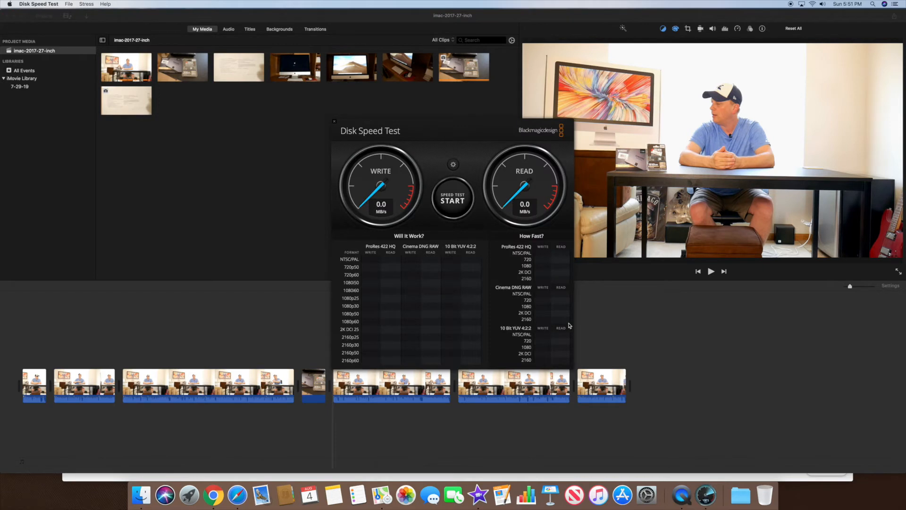
Run a second disk speed test to about 881 MB/s write and 1195 MB/s read, then stop it
left_click(453, 198)
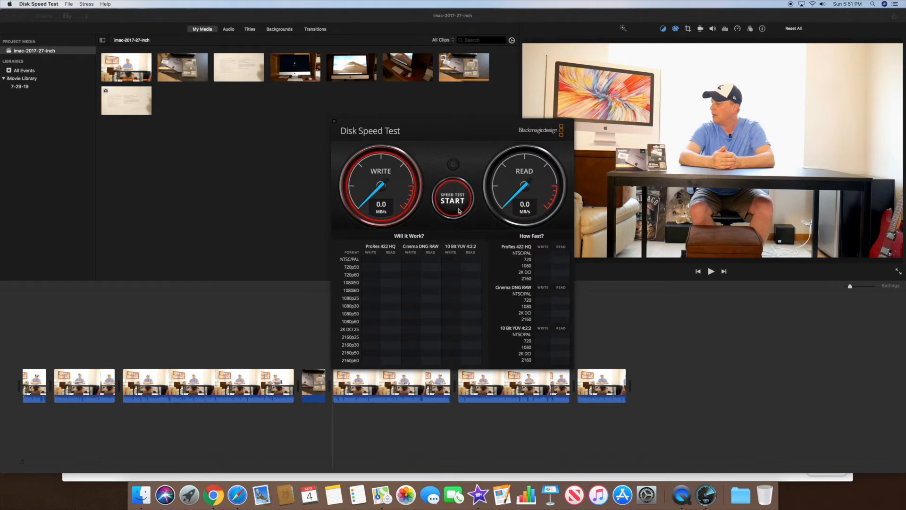
left_click(452, 200)
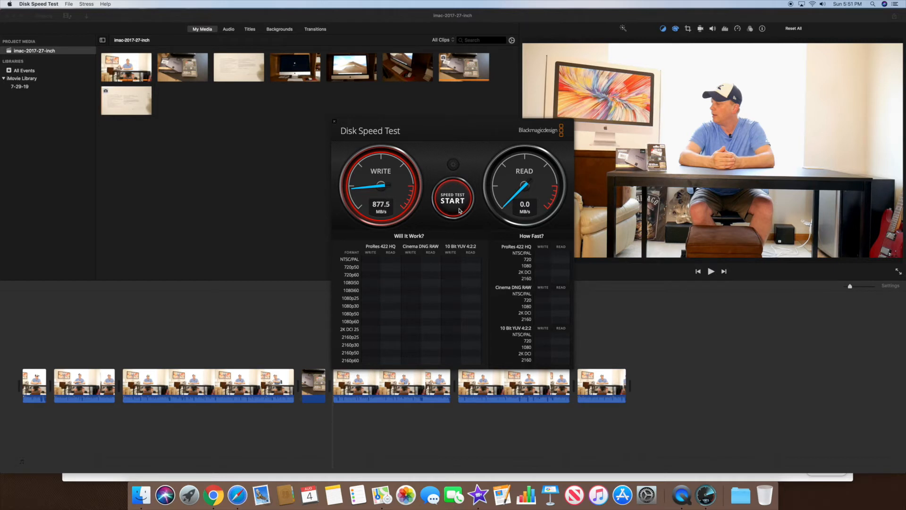
left_click(452, 201)
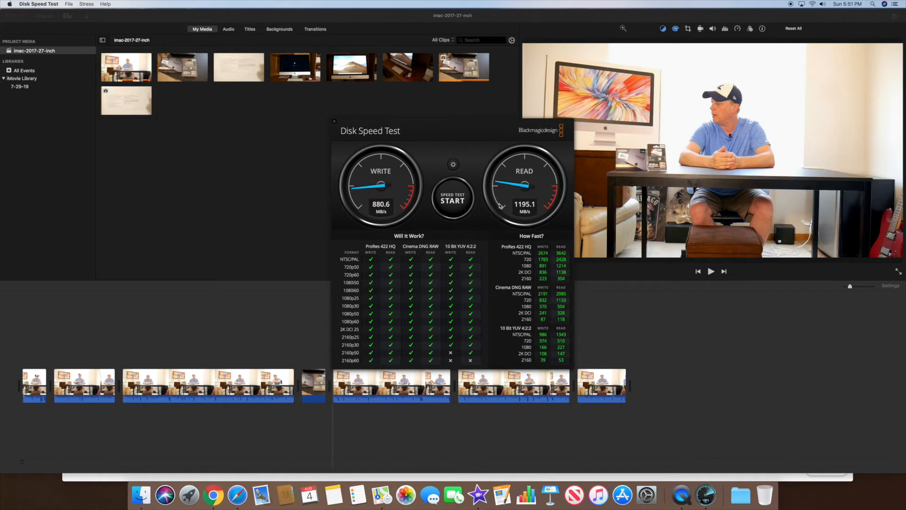
mouse_move(79, 47)
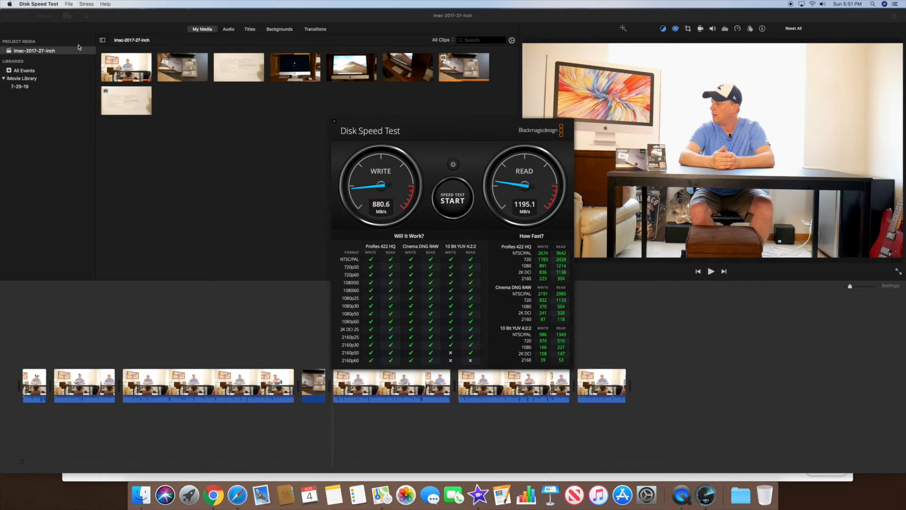
left_click(38, 4)
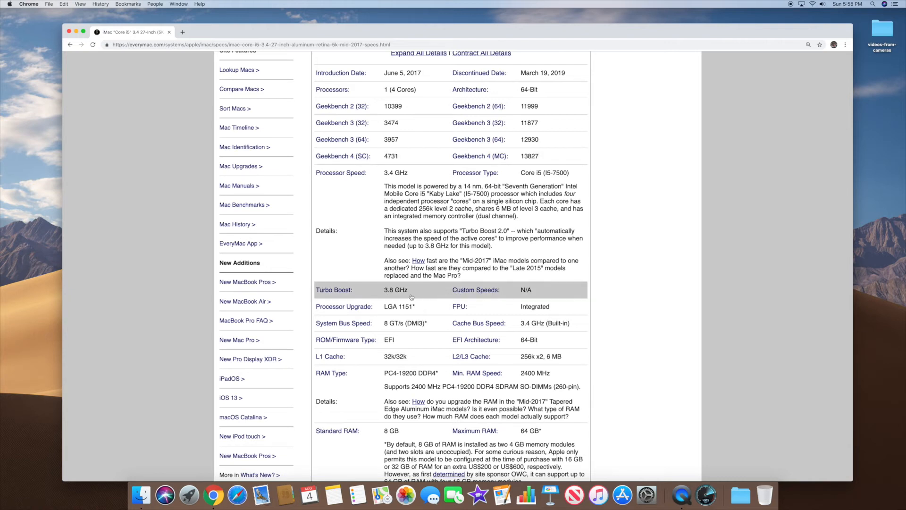
scroll("down", 3)
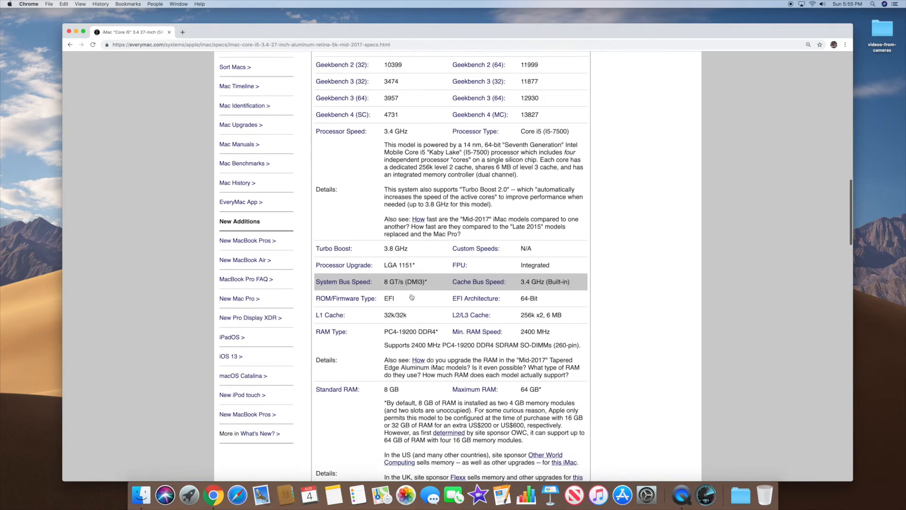
scroll("down", 3)
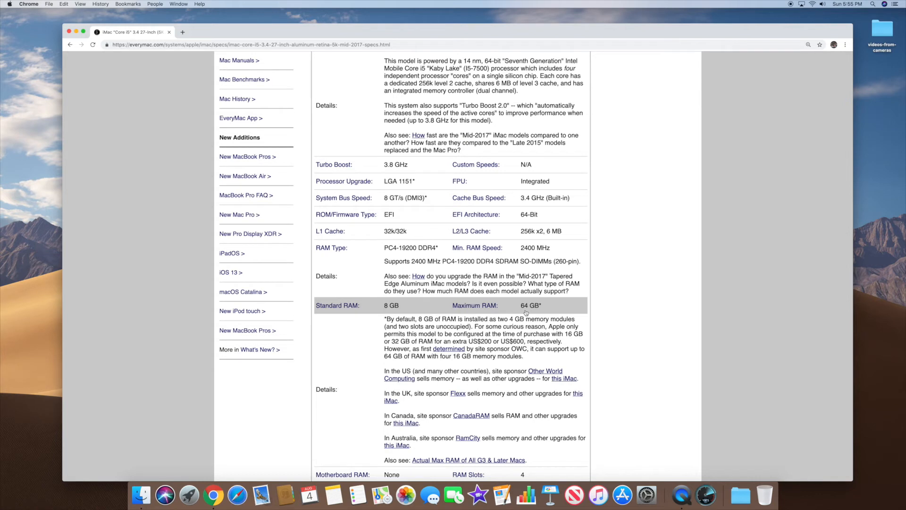
mouse_move(412, 248)
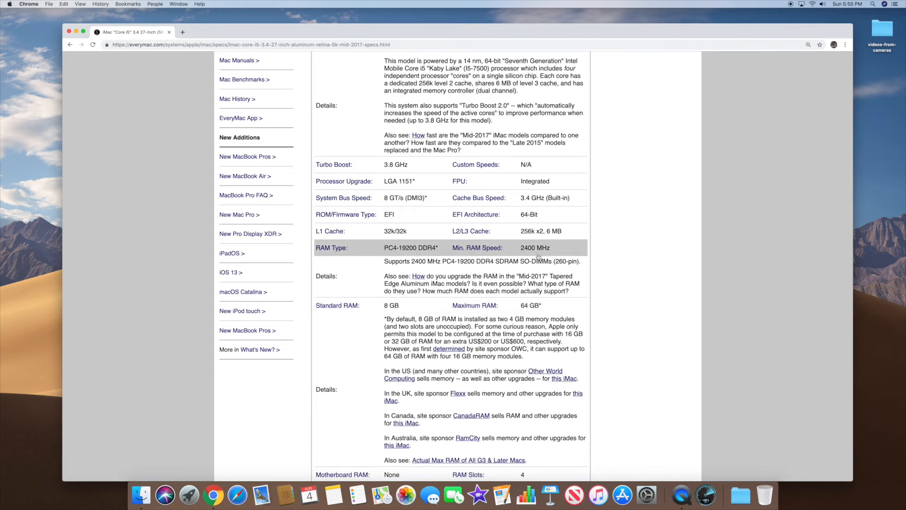
scroll("down", 3)
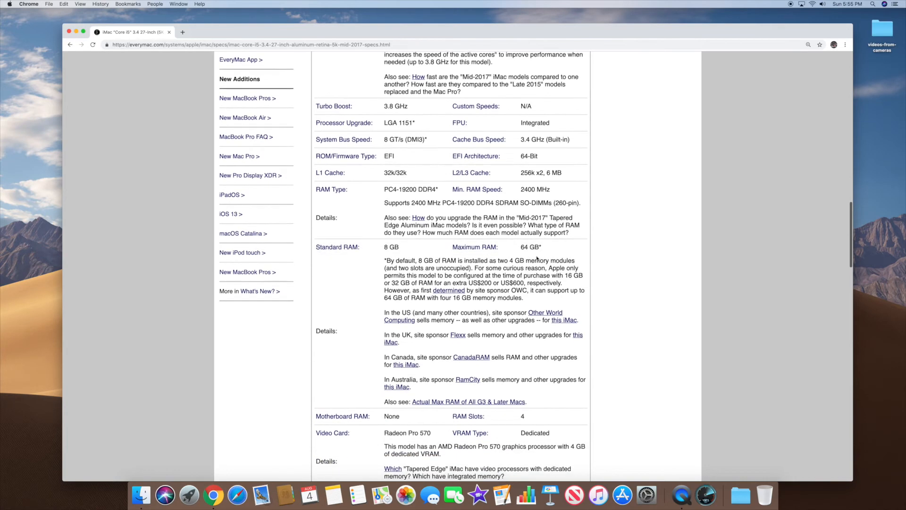
scroll("down", 3)
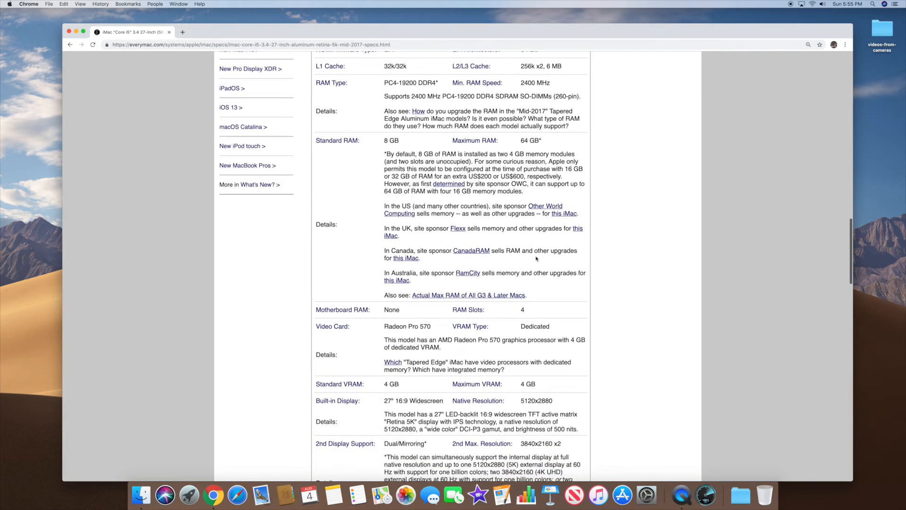
scroll("down", 3)
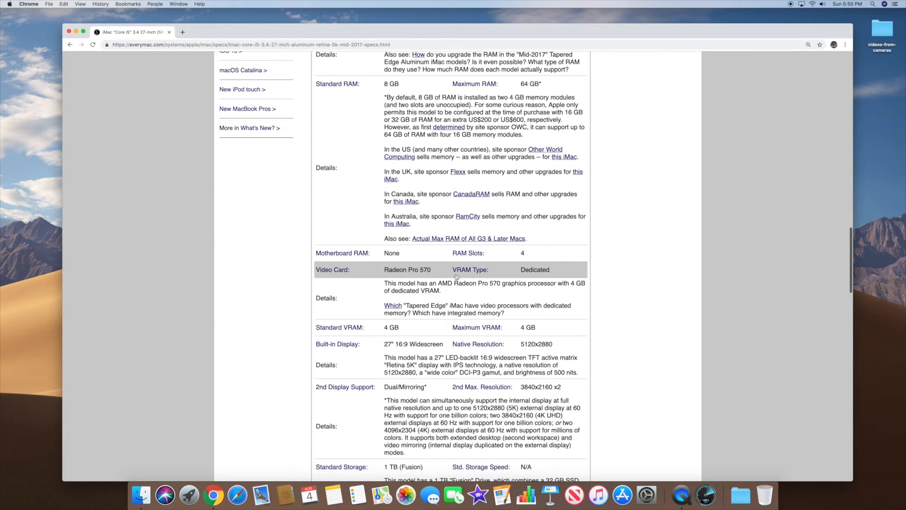
scroll("down", 3)
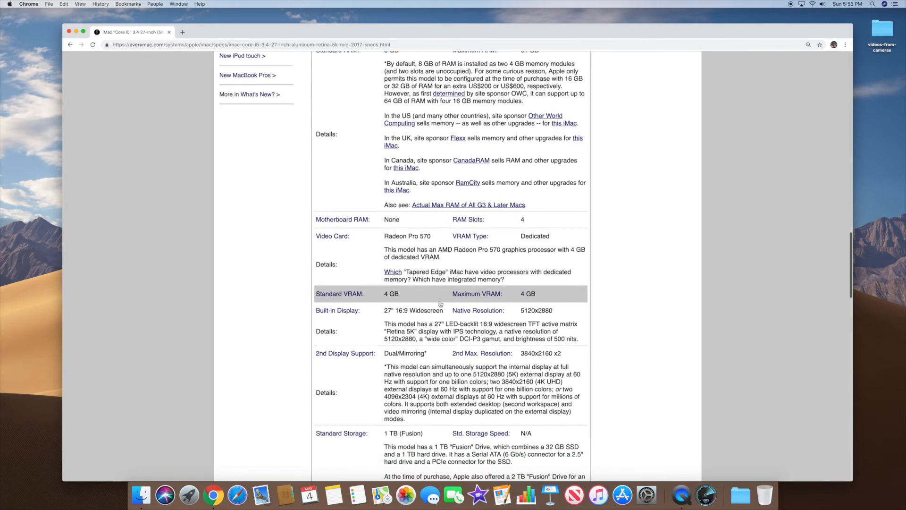
Scroll down through the rest of EveryMac's base 2017 iMac specification page
scroll("down", 3)
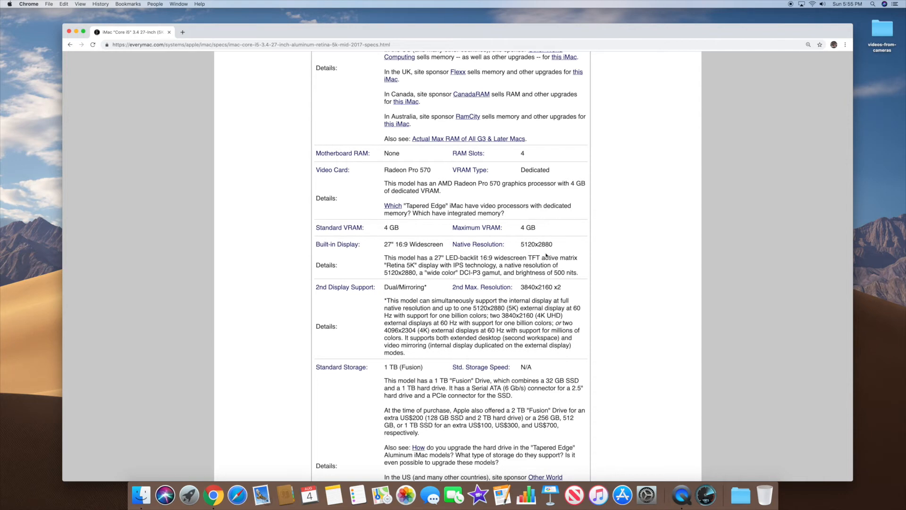
scroll("down", 3)
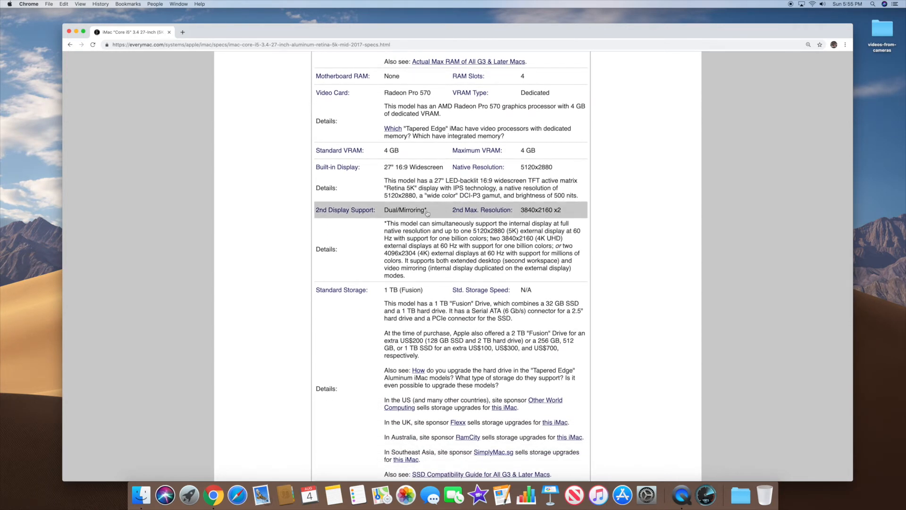
scroll("down", 3)
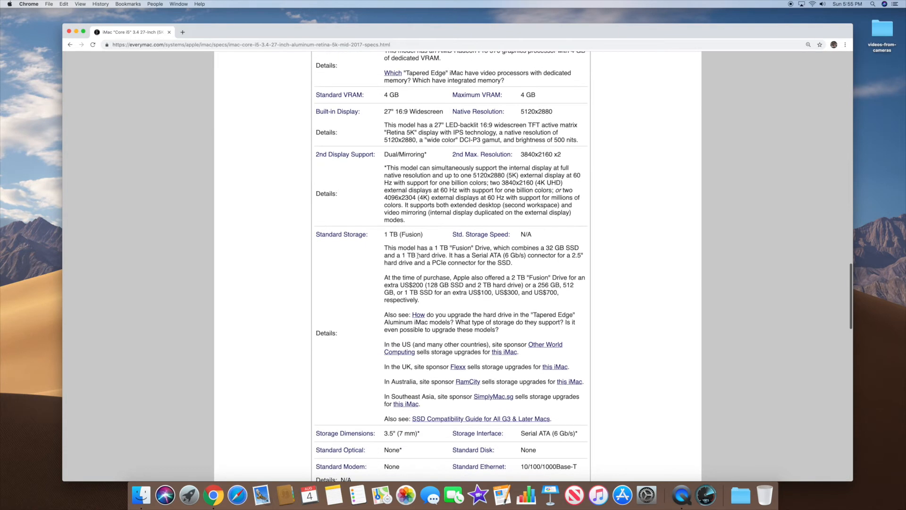
scroll("down", 3)
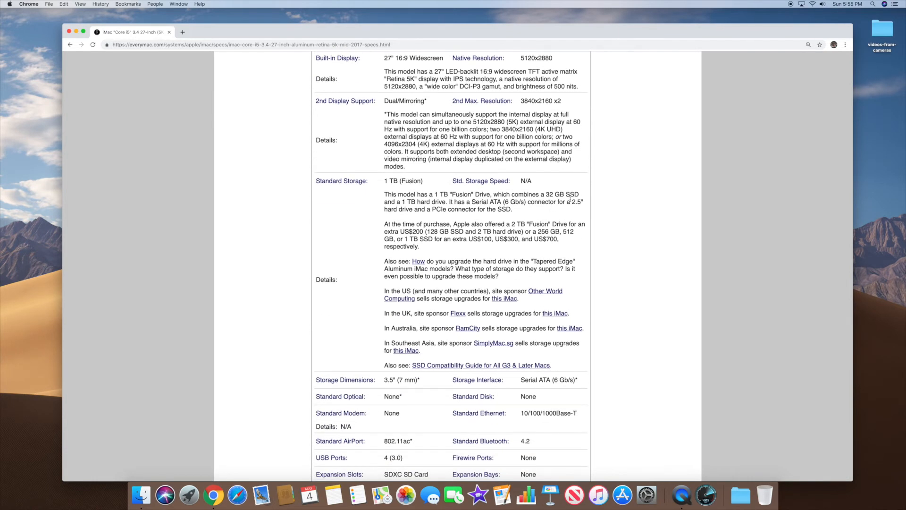
mouse_move(538, 249)
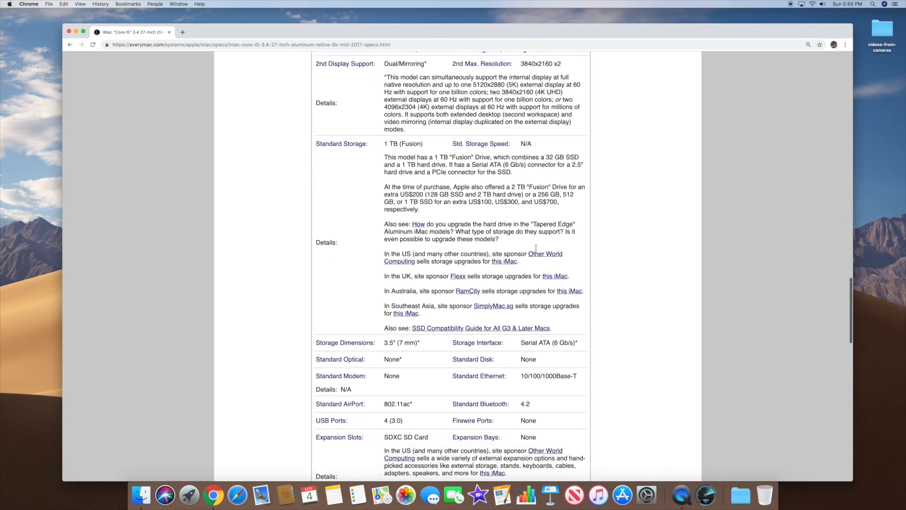
scroll("down", 3)
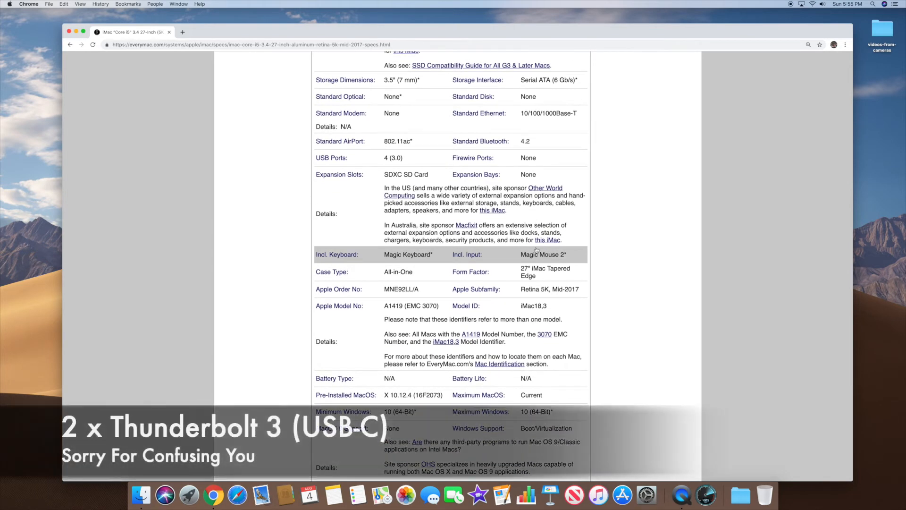
scroll("down", 3)
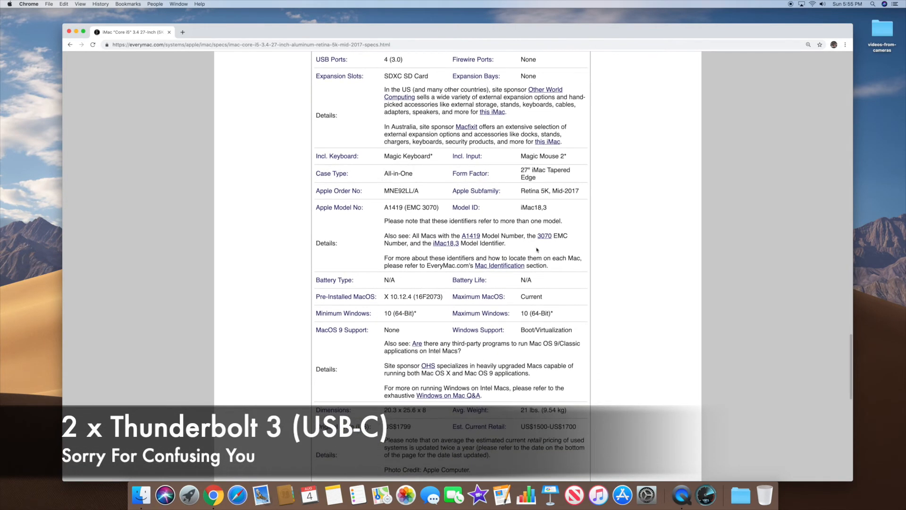
scroll("down", 3)
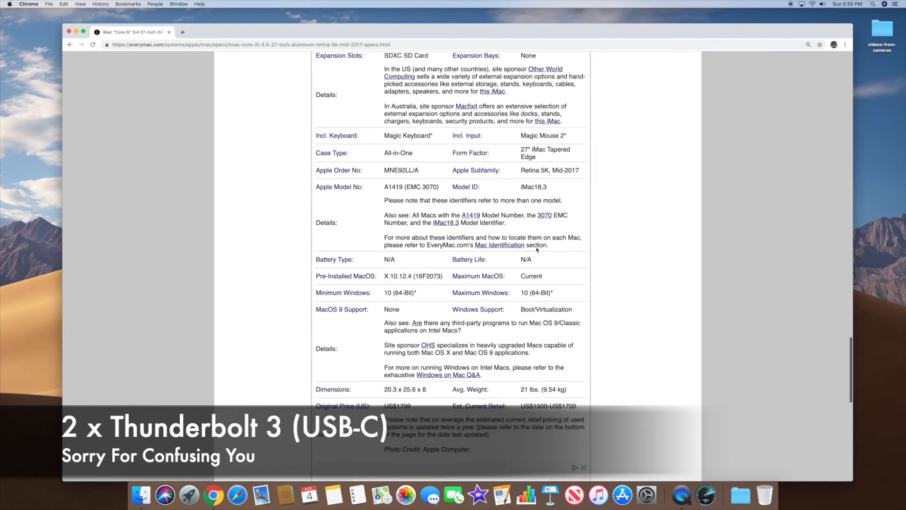
scroll("down", 3)
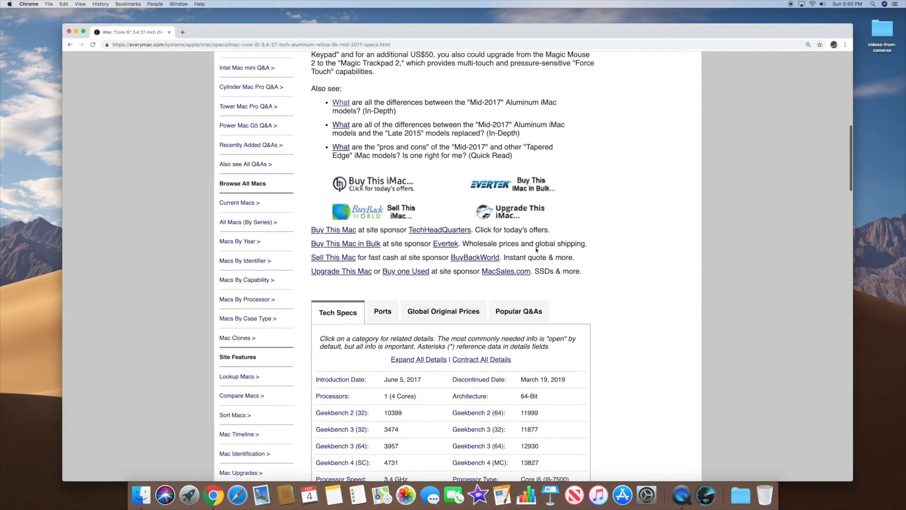
scroll("down", 3)
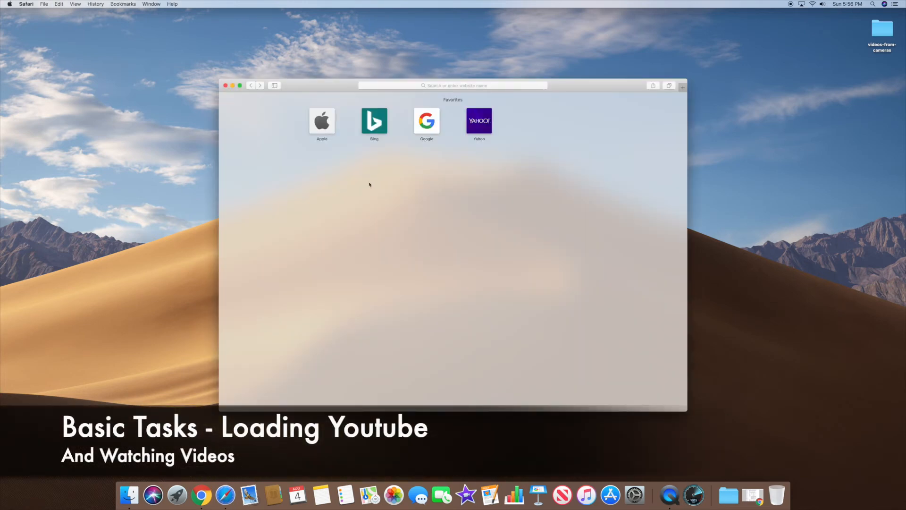
Load youtube.com in Safari, scroll its home page, then bring up Chrome on apple.com/imac
left_click(452, 85)
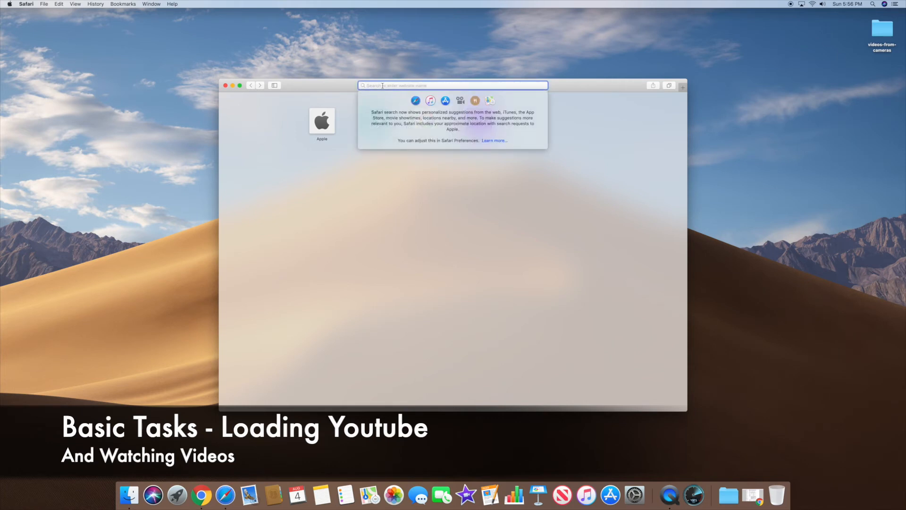
type("youtube.com")
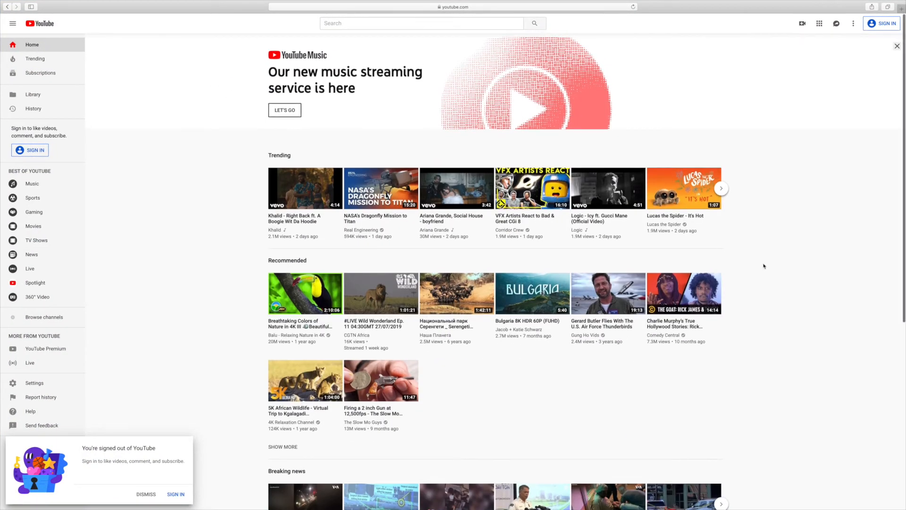
scroll("down", 3)
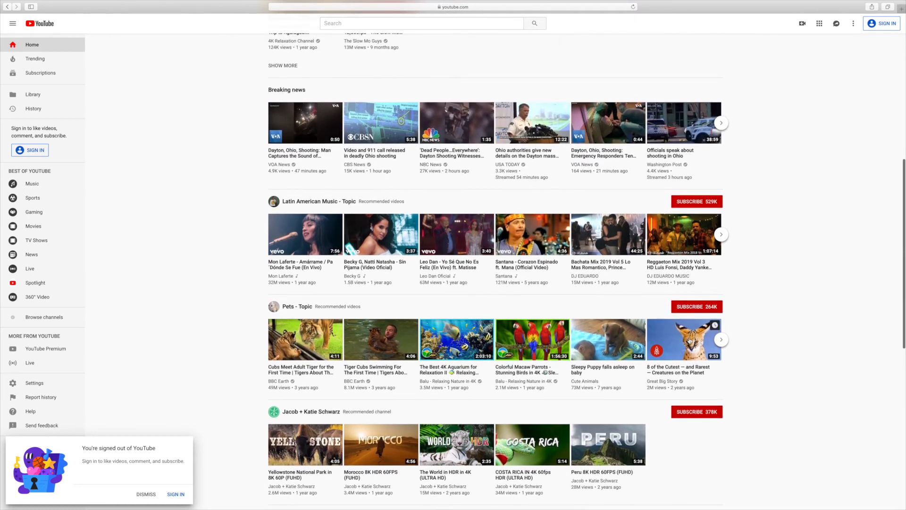
left_click(683, 340)
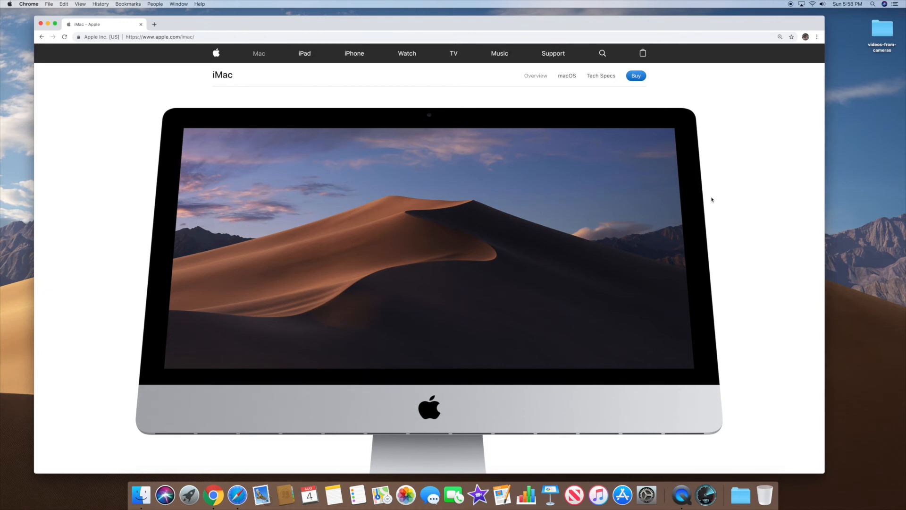
scroll("down", 3)
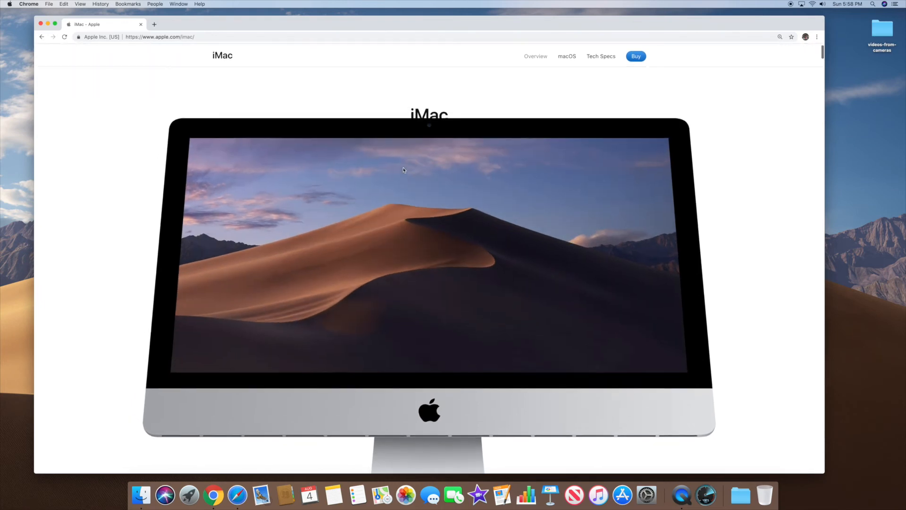
scroll("down", 3)
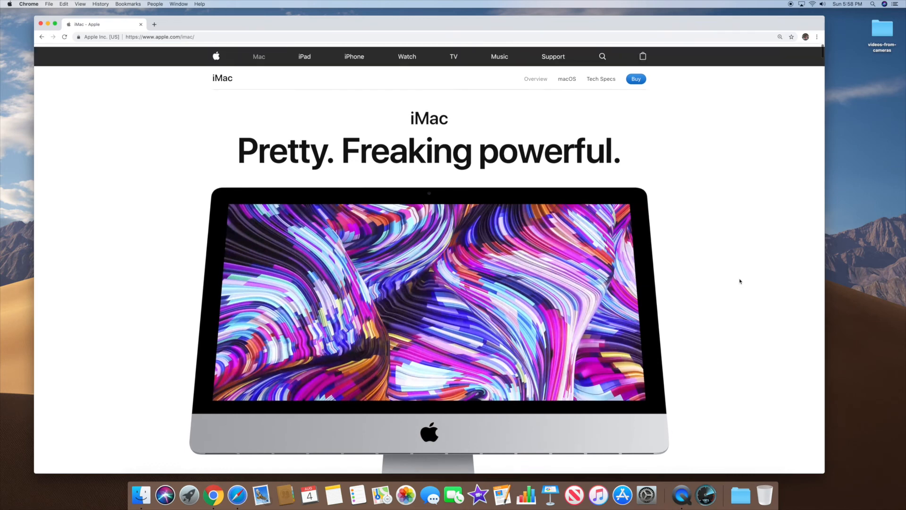
scroll("down", 3)
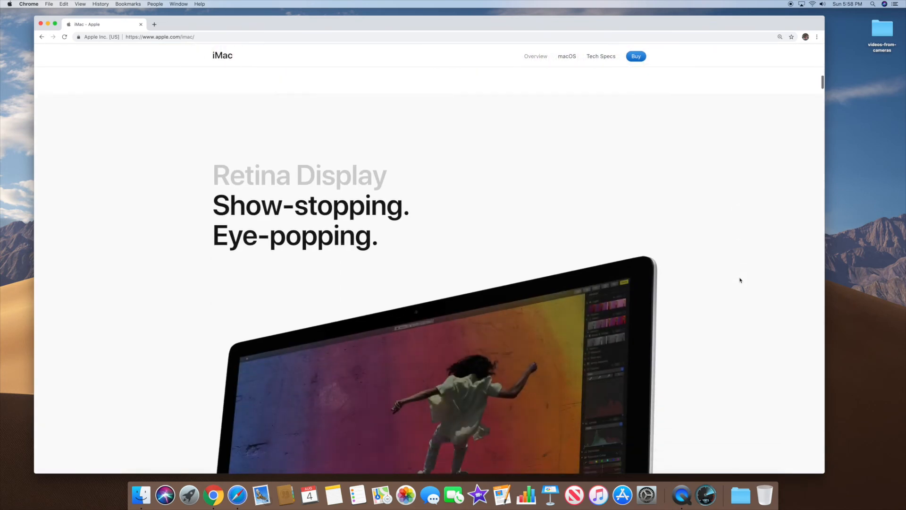
scroll("down", 3)
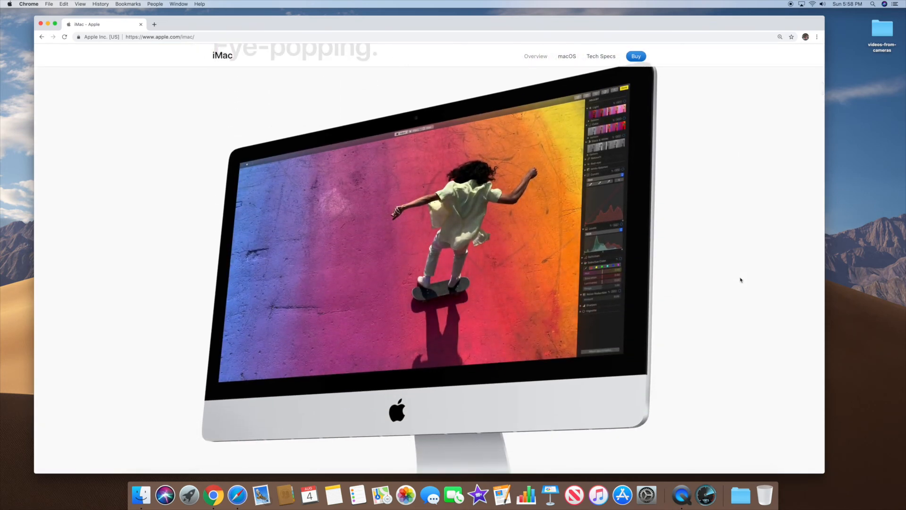